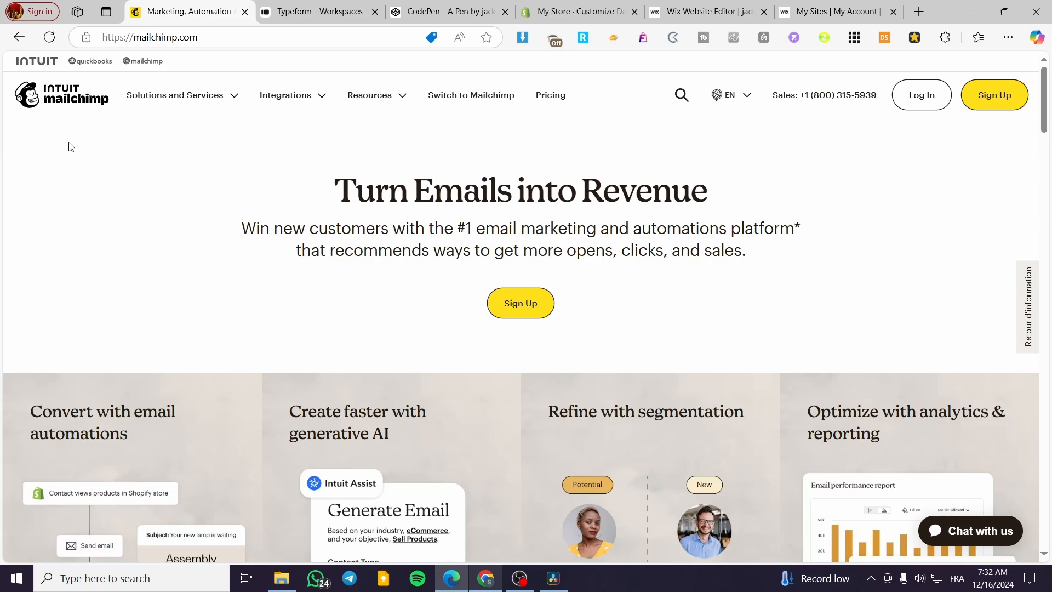
{"action": "mouse_move", "coordinate": [73, 128]}
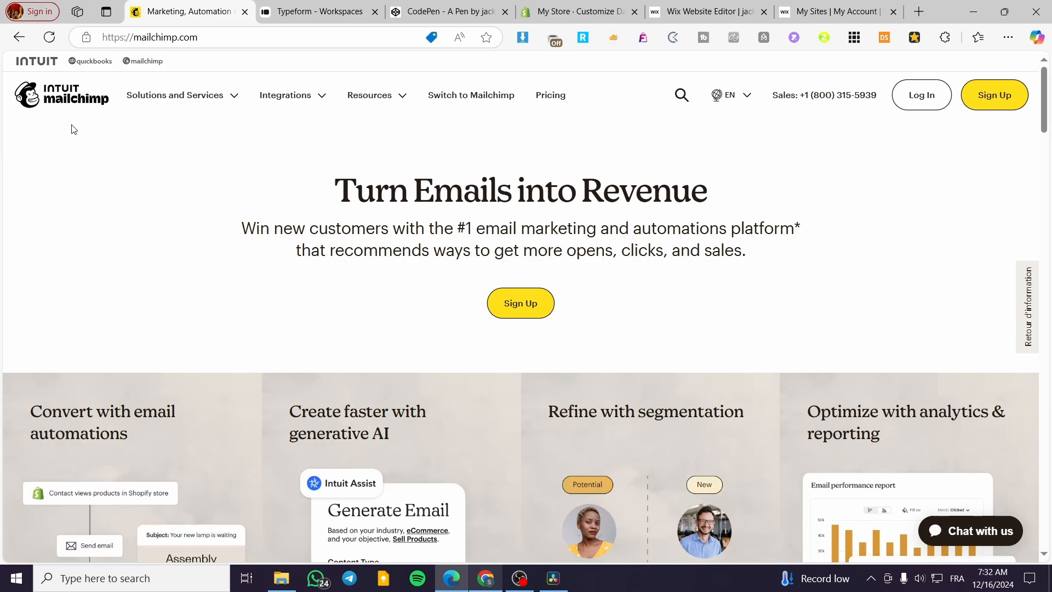
{"action": "mouse_move", "coordinate": [248, 169]}
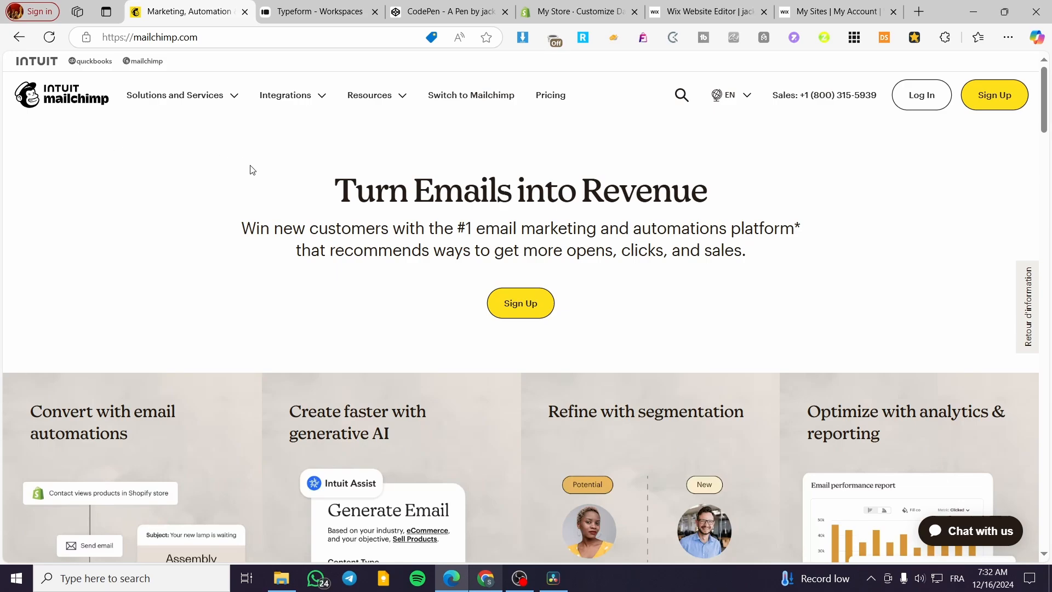
{"action": "mouse_move", "coordinate": [710, 220]}
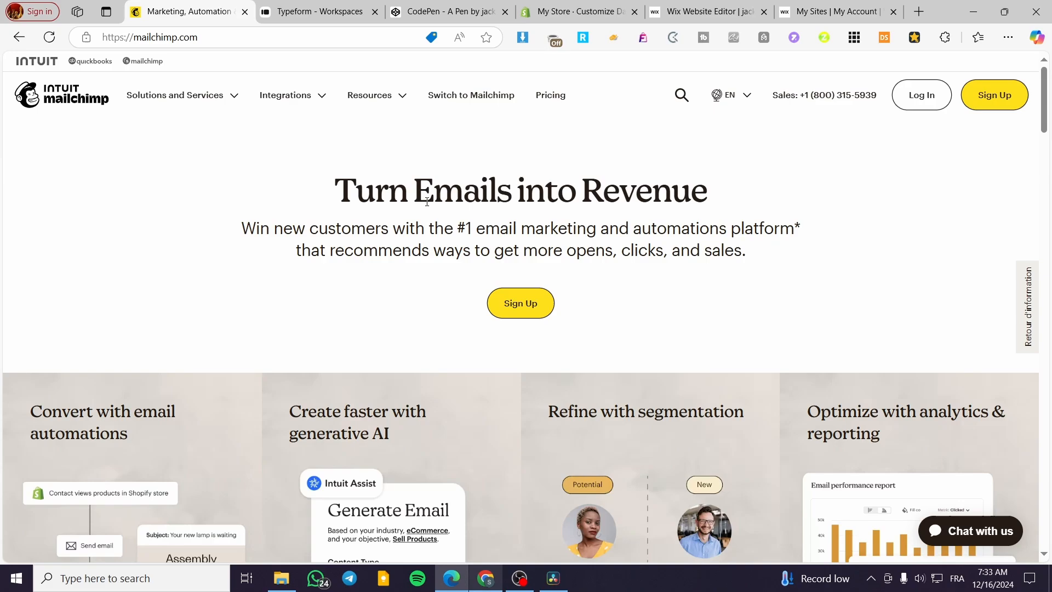
{"action": "mouse_move", "coordinate": [708, 215]}
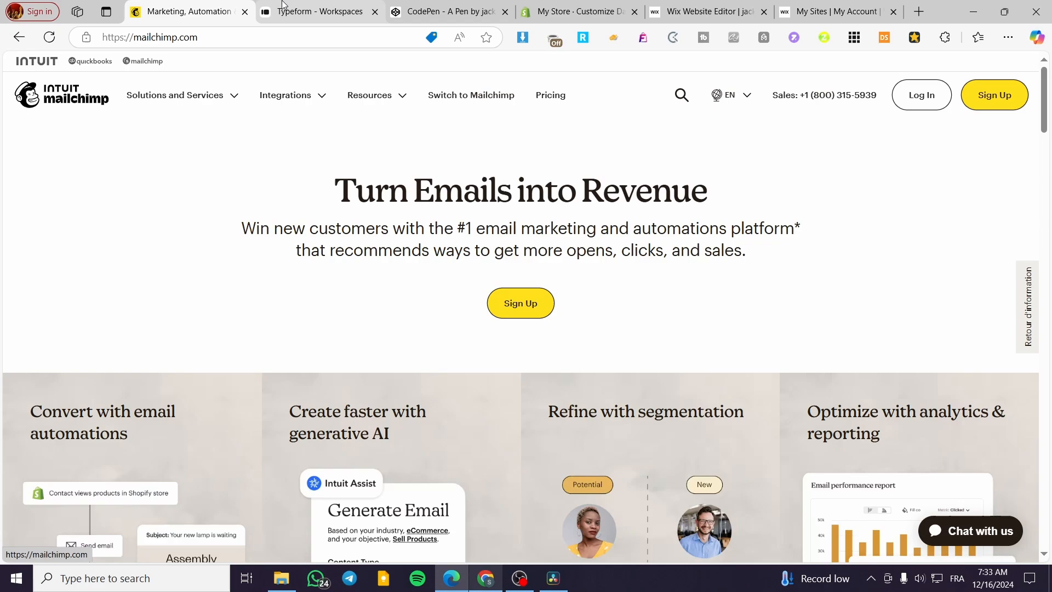
Check the Typeform workspace and CodePen pen tabs, then return to Mailchimp
{"action": "left_click", "coordinate": [315, 11]}
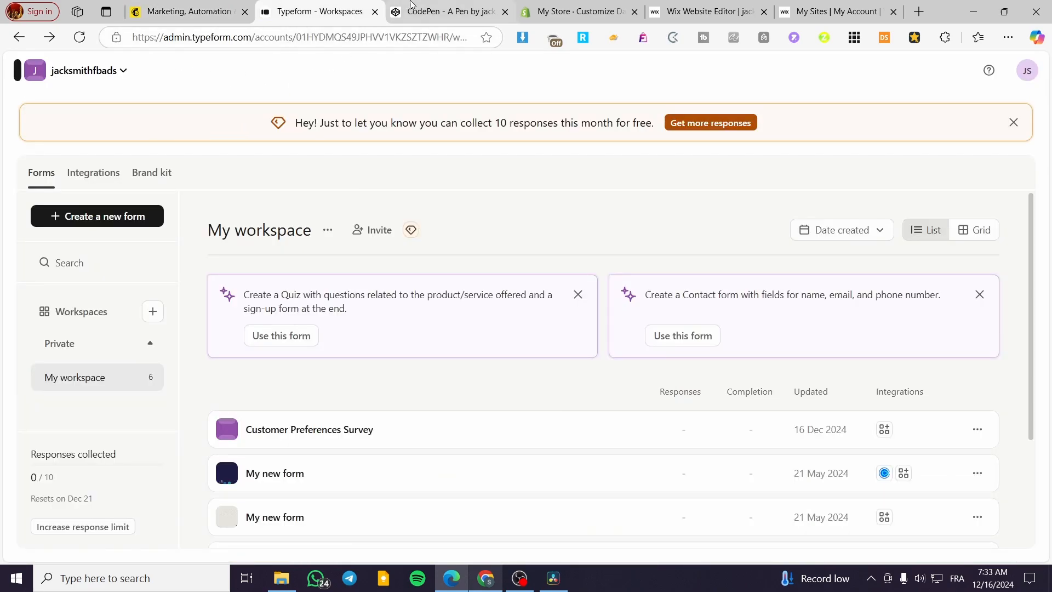
{"action": "left_click", "coordinate": [446, 11]}
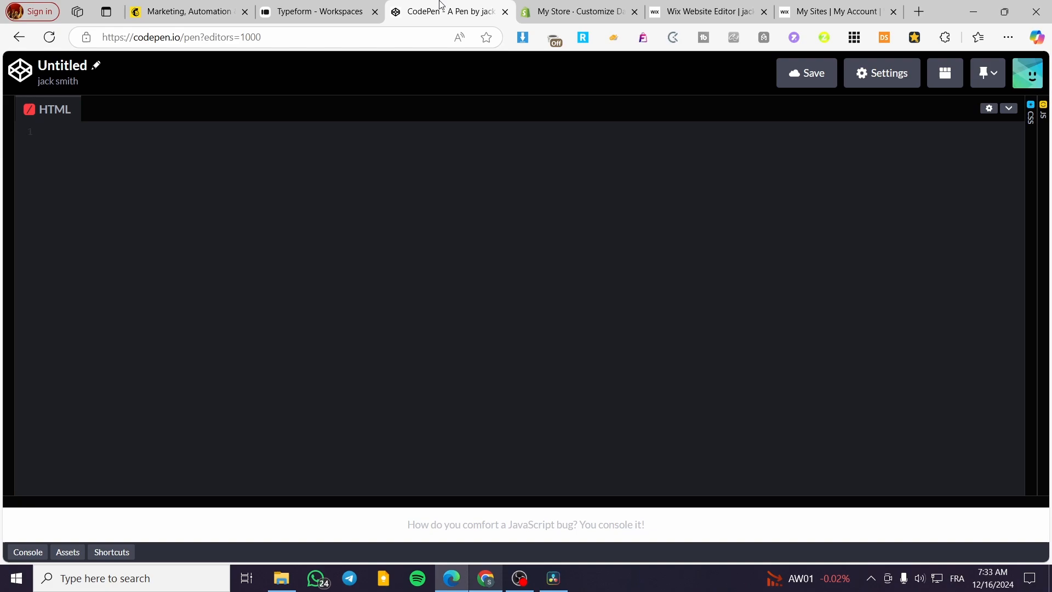
{"action": "left_click", "coordinate": [187, 11]}
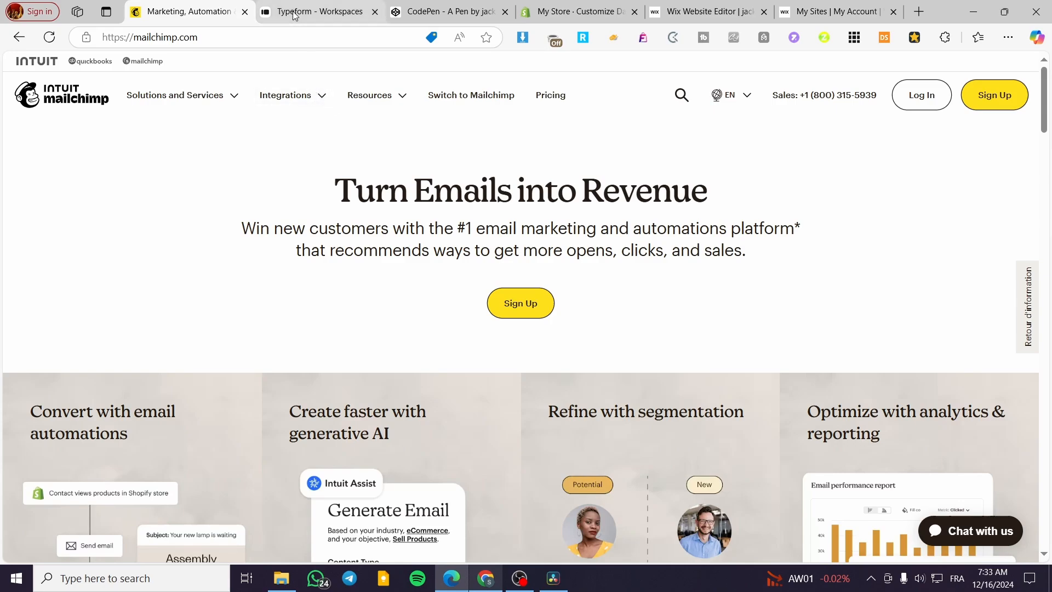
{"action": "left_click", "coordinate": [316, 12]}
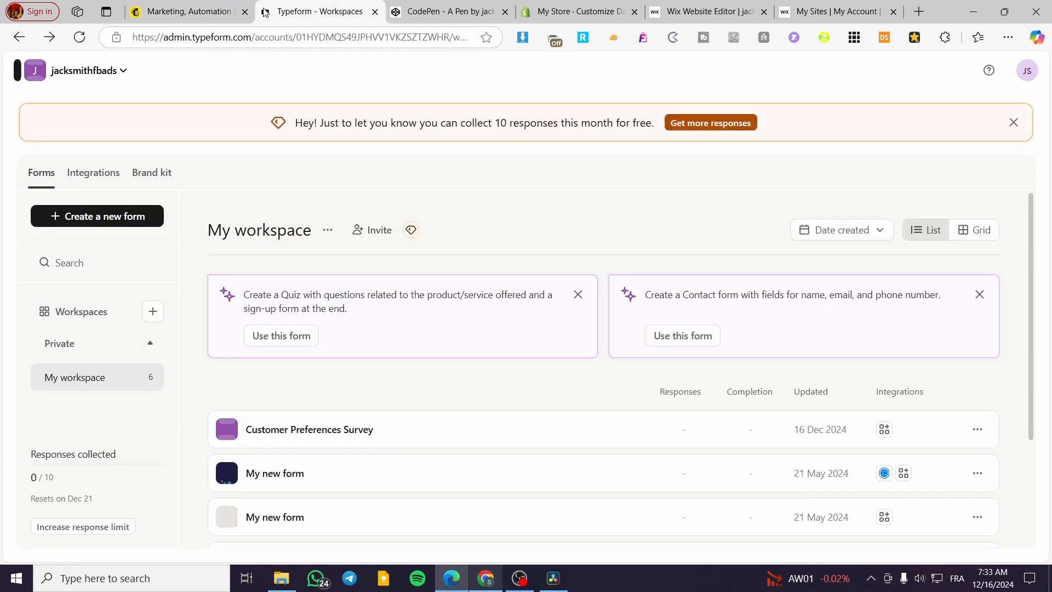
{"action": "left_click", "coordinate": [446, 12]}
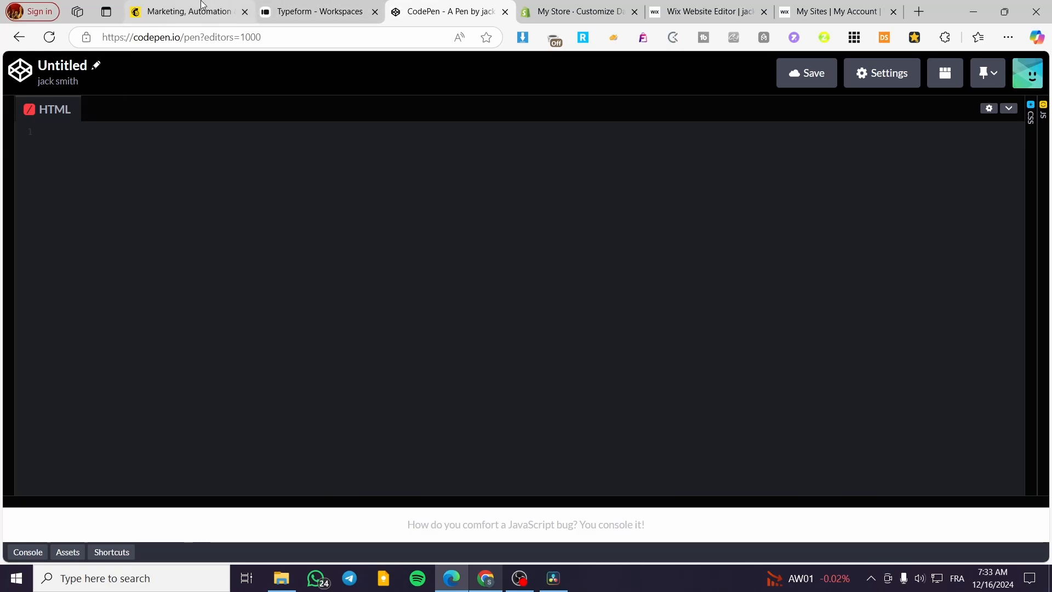
{"action": "left_click", "coordinate": [188, 11]}
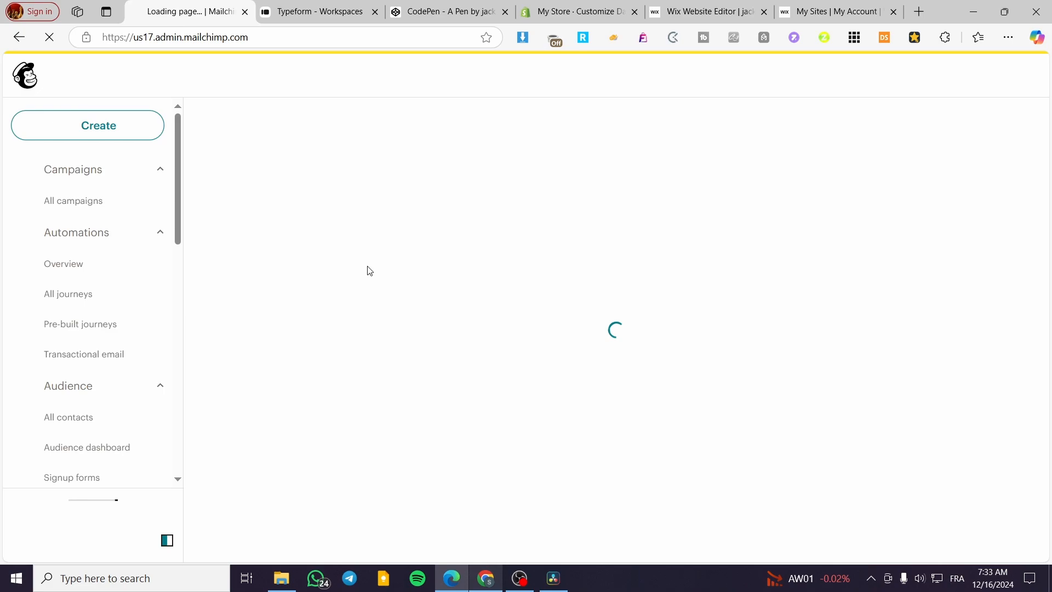
{"action": "mouse_move", "coordinate": [84, 353]}
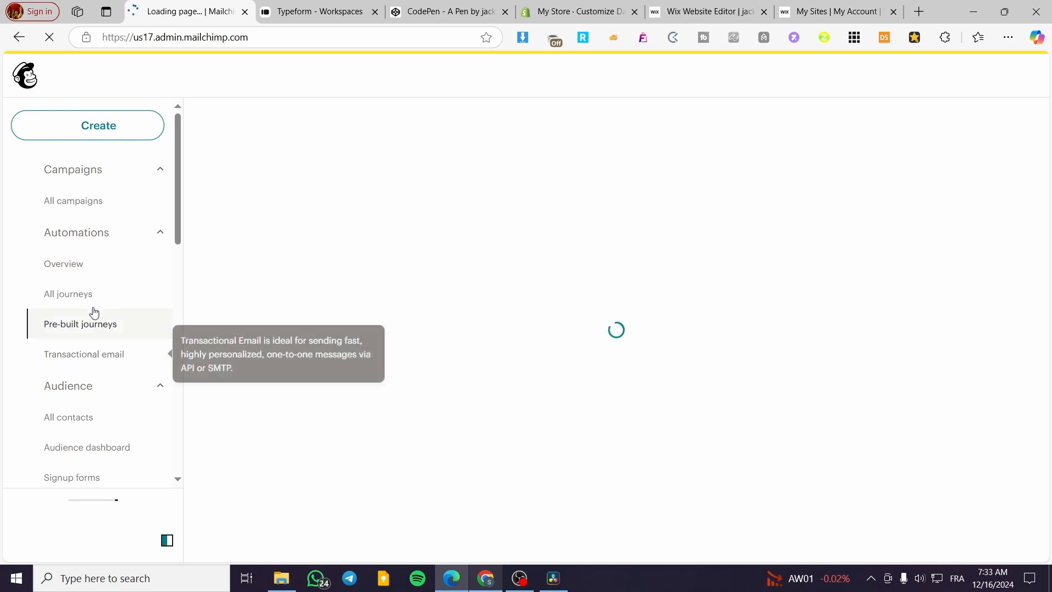
Open All campaigns and scroll through the campaign list
{"action": "left_click", "coordinate": [73, 200]}
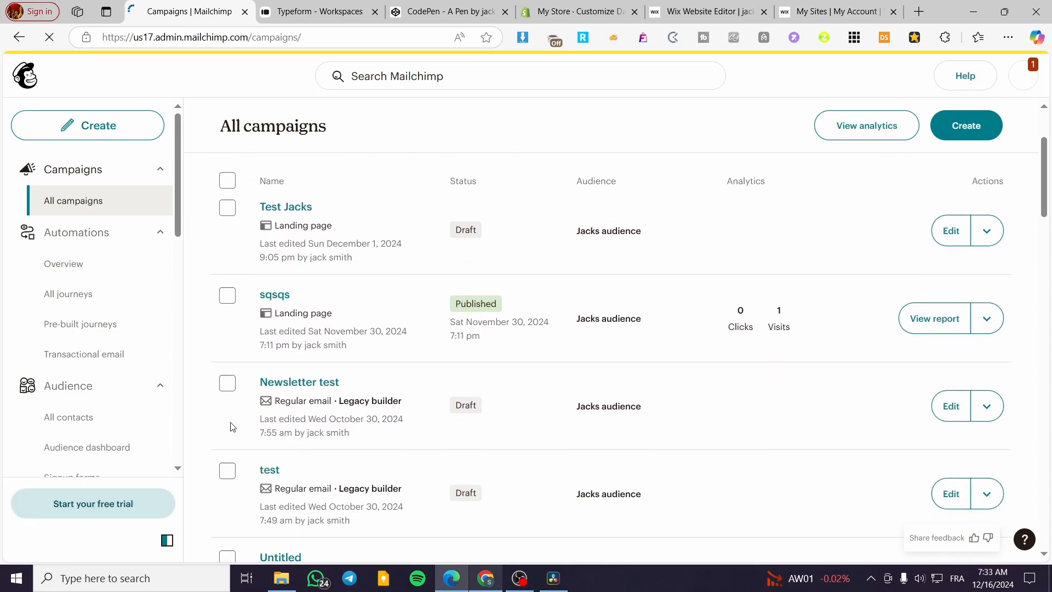
{"action": "scroll", "scroll_direction": "down", "scroll_amount": 3}
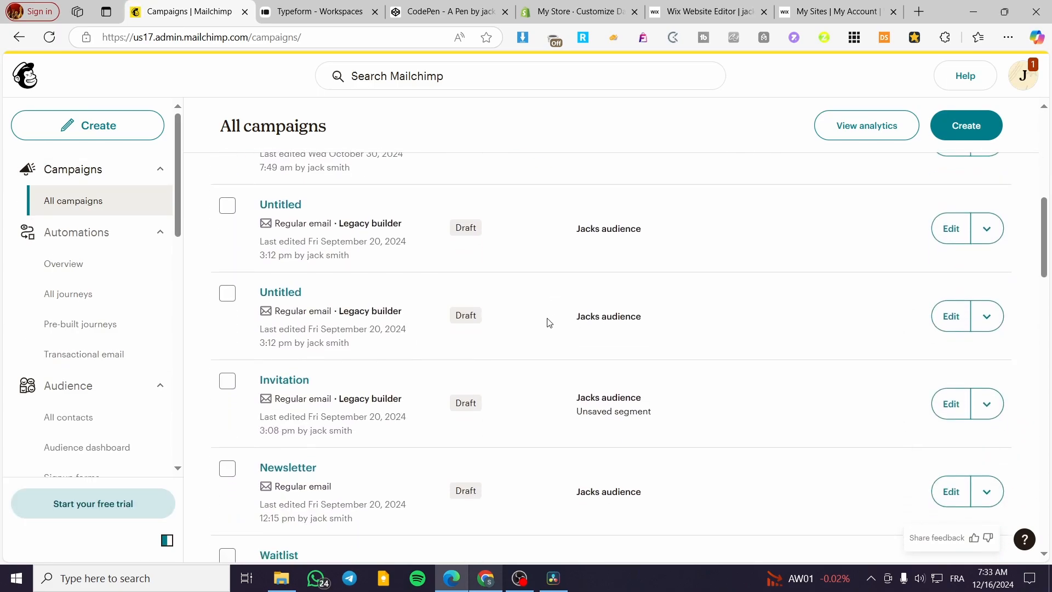
{"action": "scroll", "scroll_direction": "up", "scroll_amount": 3}
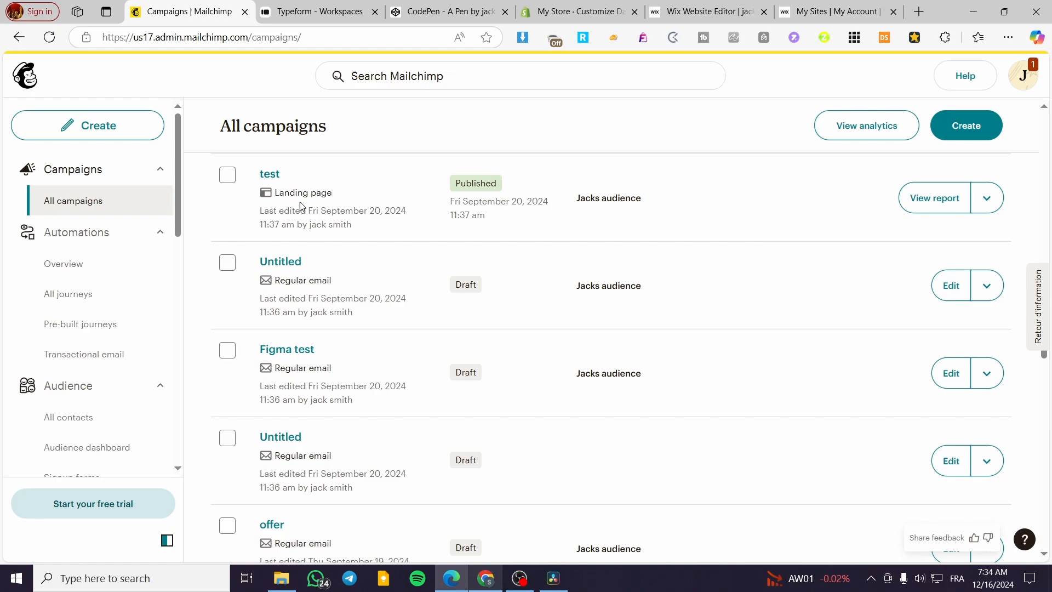
{"action": "scroll", "scroll_direction": "down", "scroll_amount": 3}
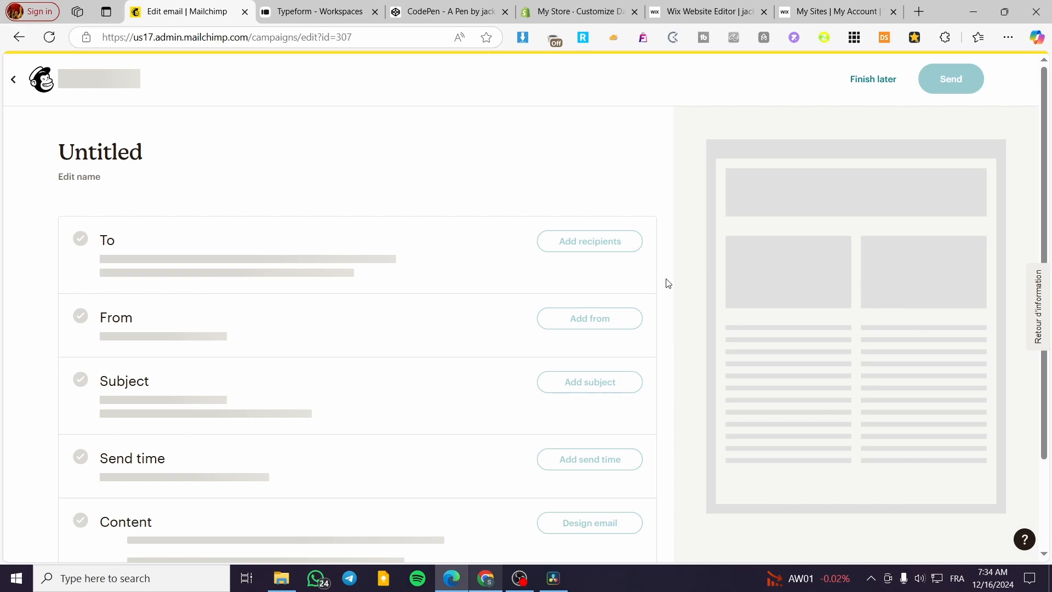
Dismiss the design-choice popup and start the email from the summer-themed template
{"action": "left_click", "coordinate": [588, 522]}
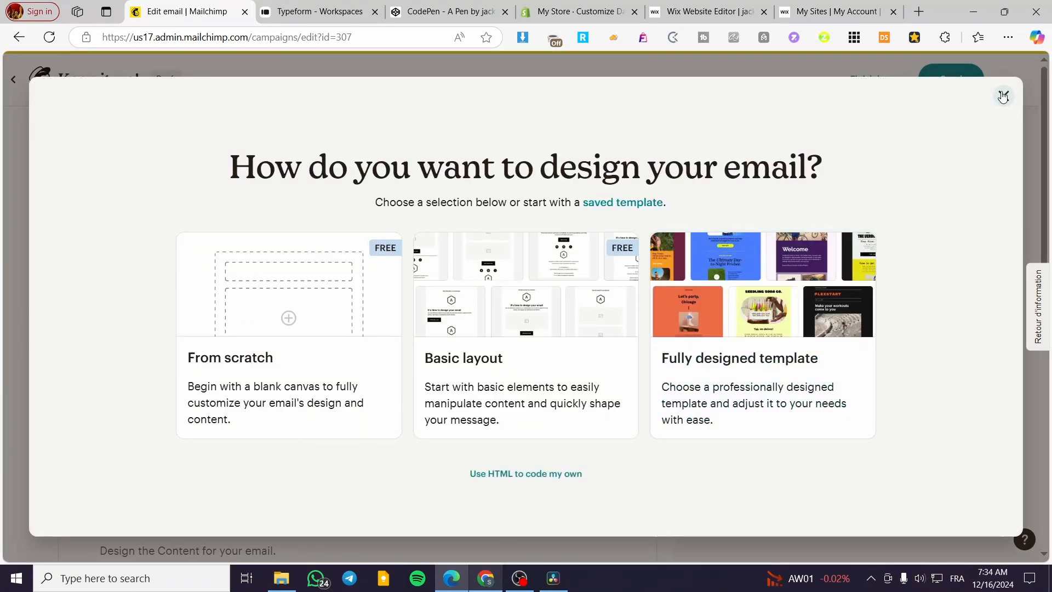
{"action": "left_click", "coordinate": [1002, 96]}
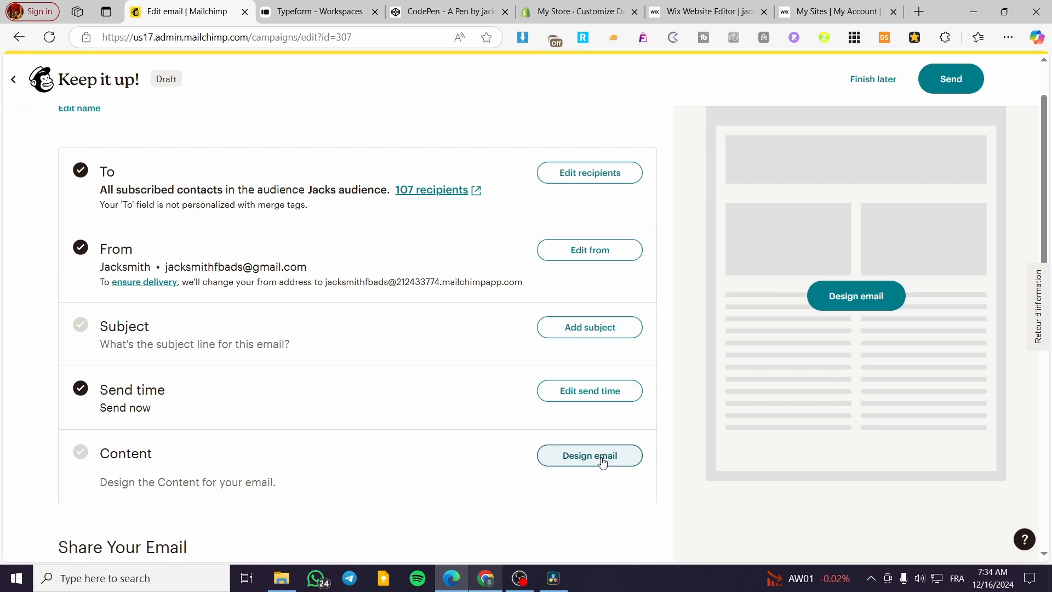
{"action": "left_click", "coordinate": [589, 455]}
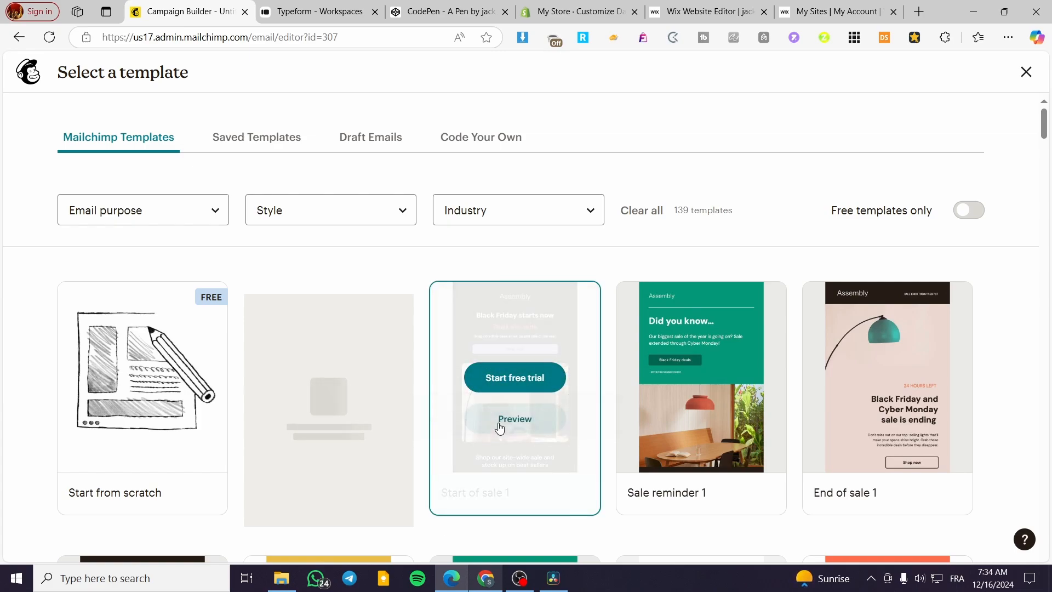
{"action": "scroll", "scroll_direction": "down", "scroll_amount": 3}
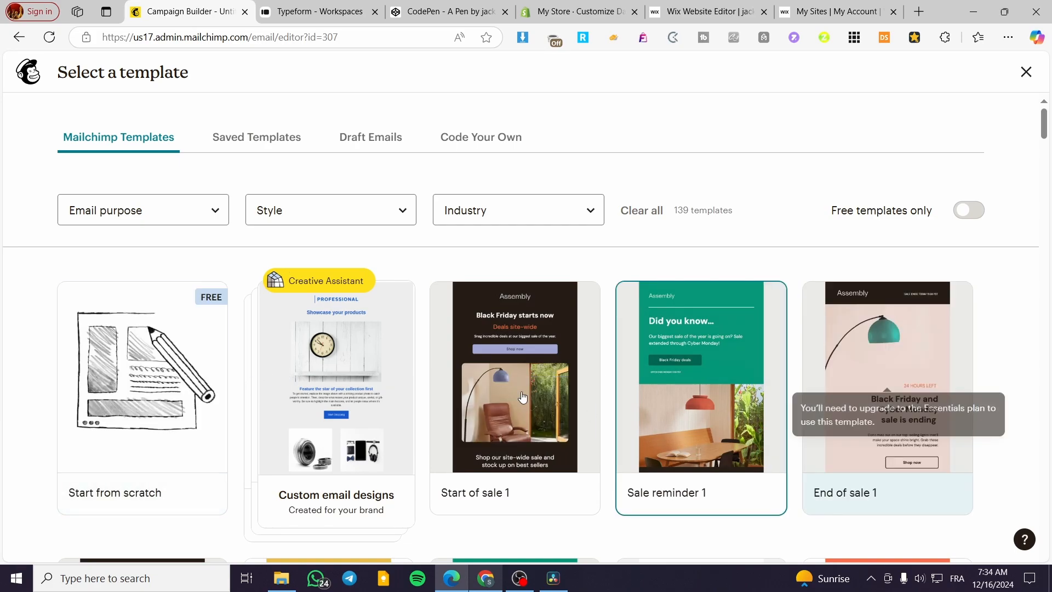
{"action": "left_click", "coordinate": [141, 403]}
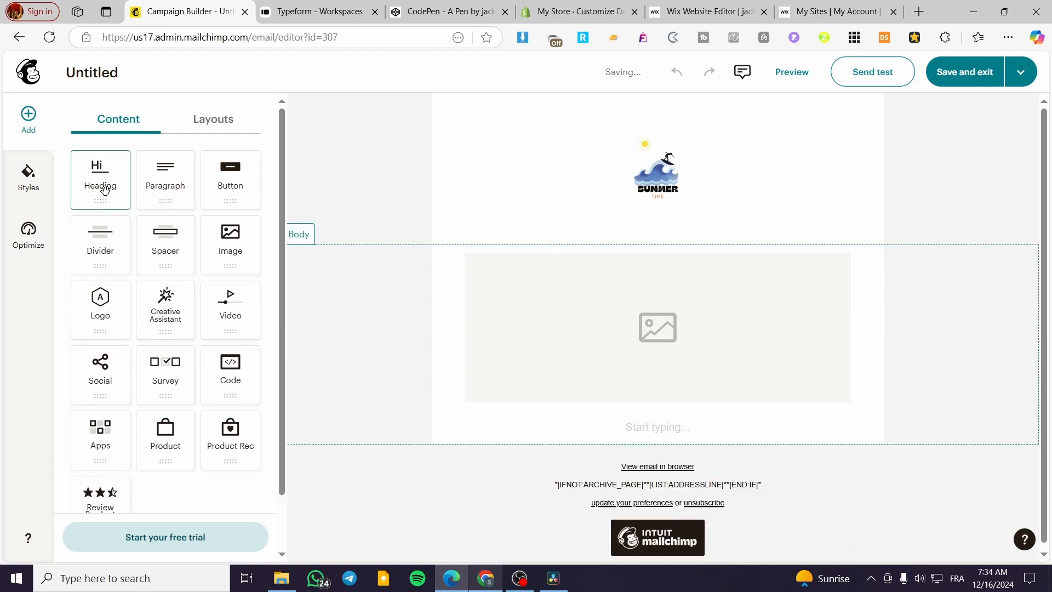
Add a 'Welcome to our world' heading under the logo, plus a second image block
{"action": "left_click", "coordinate": [99, 179]}
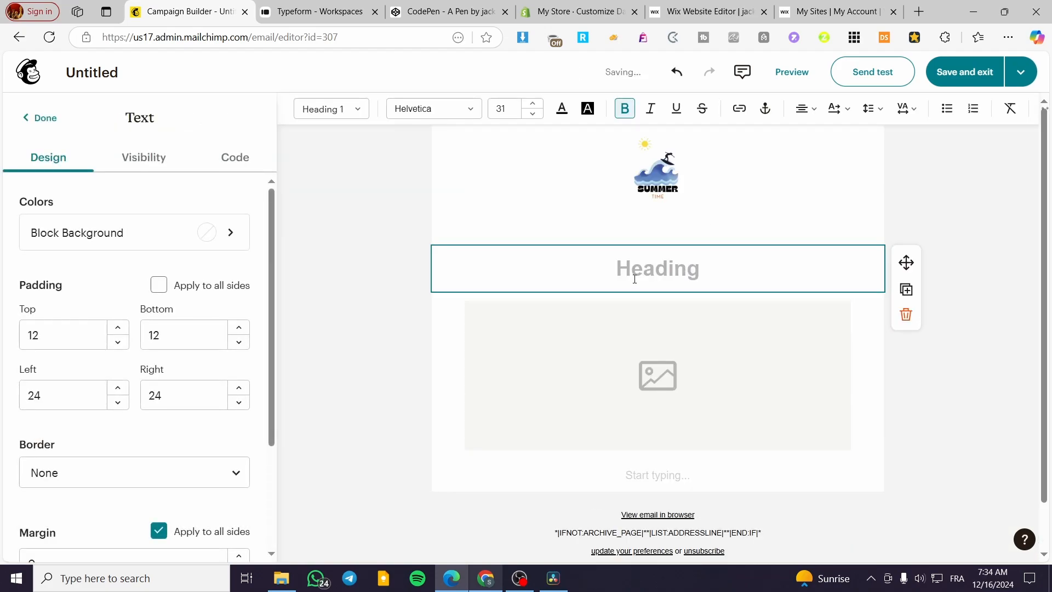
{"action": "type", "text": "Welcome t"}
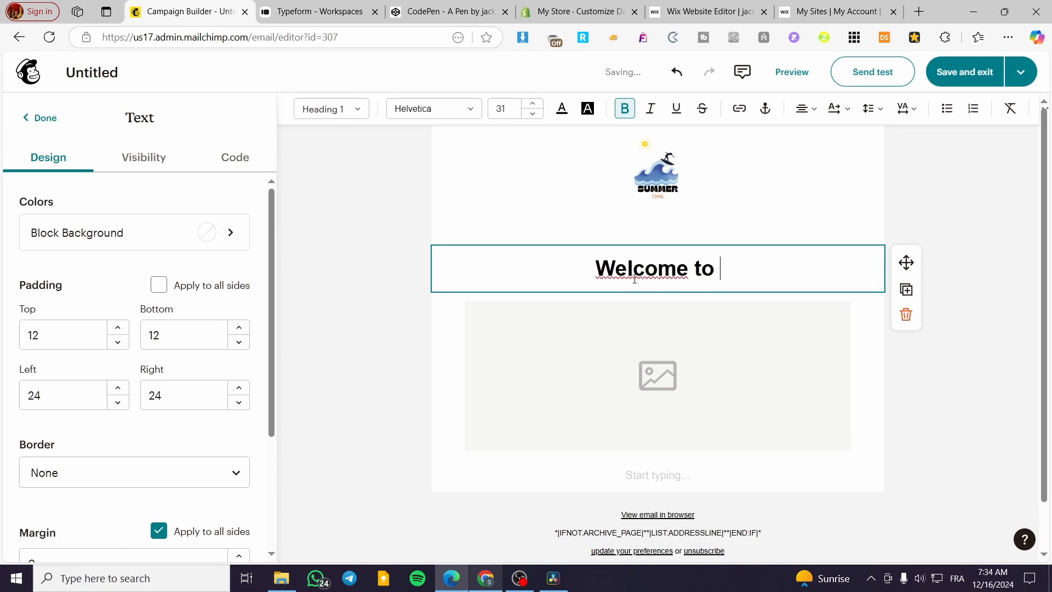
{"action": "type", "text": "our wore"}
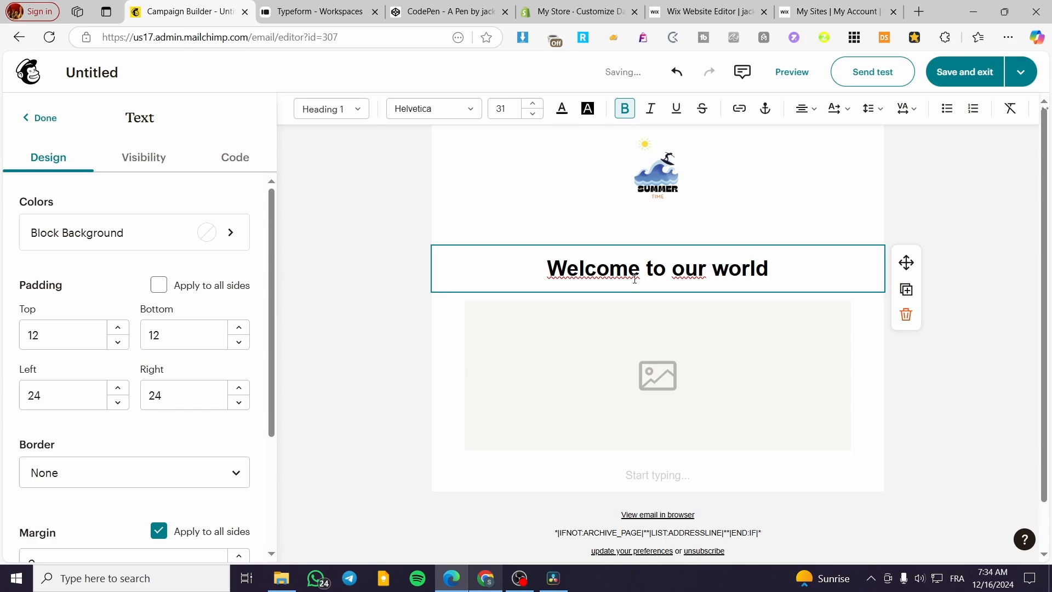
{"action": "left_click", "coordinate": [656, 375]}
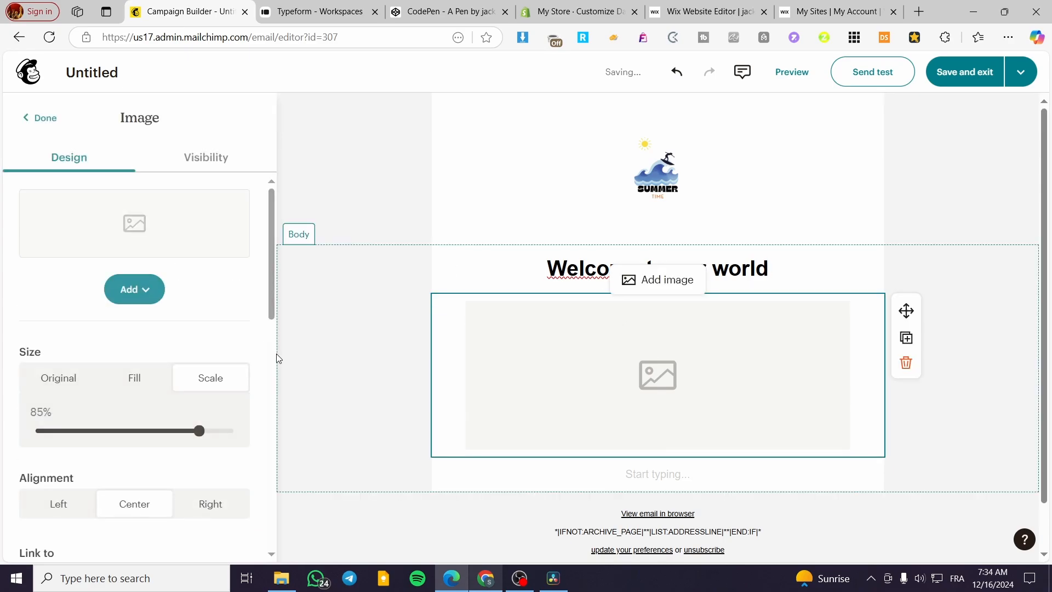
{"action": "left_click", "coordinate": [44, 118]}
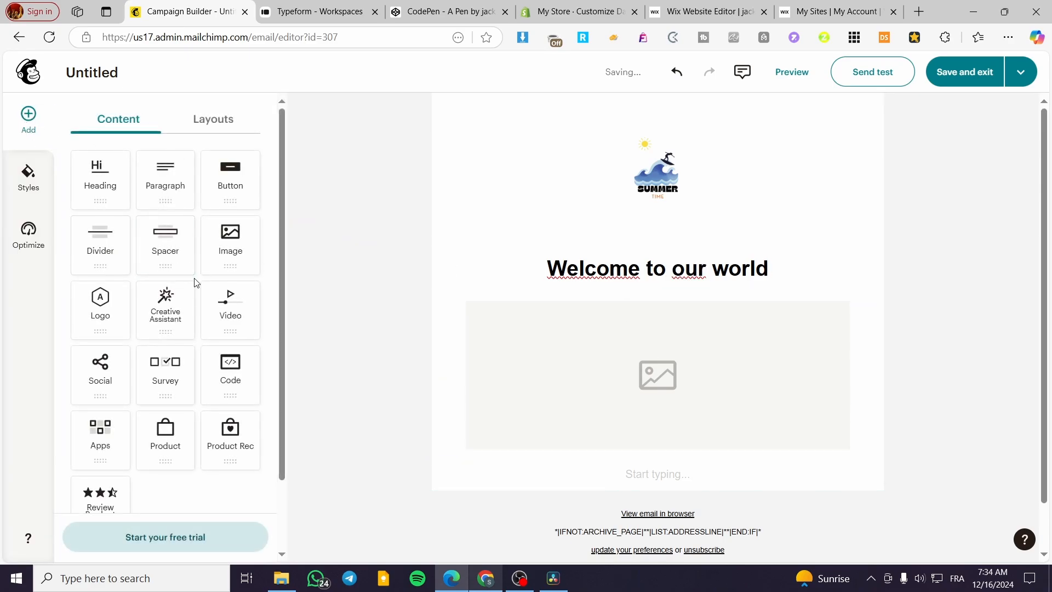
{"action": "left_click", "coordinate": [657, 375]}
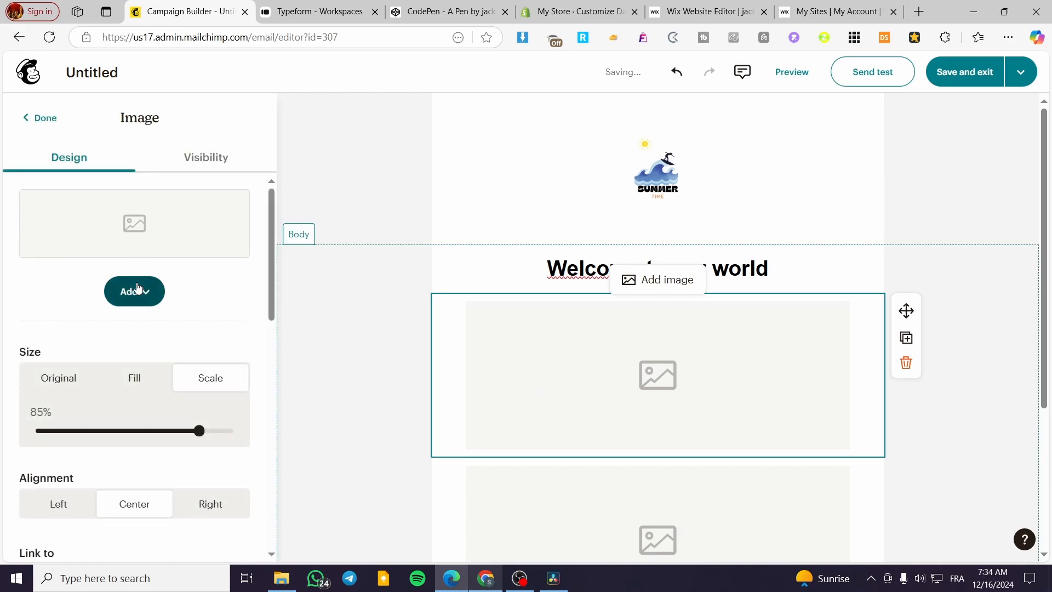
Insert the Jacksmith Tour & Travel banner from Content Studio into the image block
{"action": "left_click", "coordinate": [134, 290]}
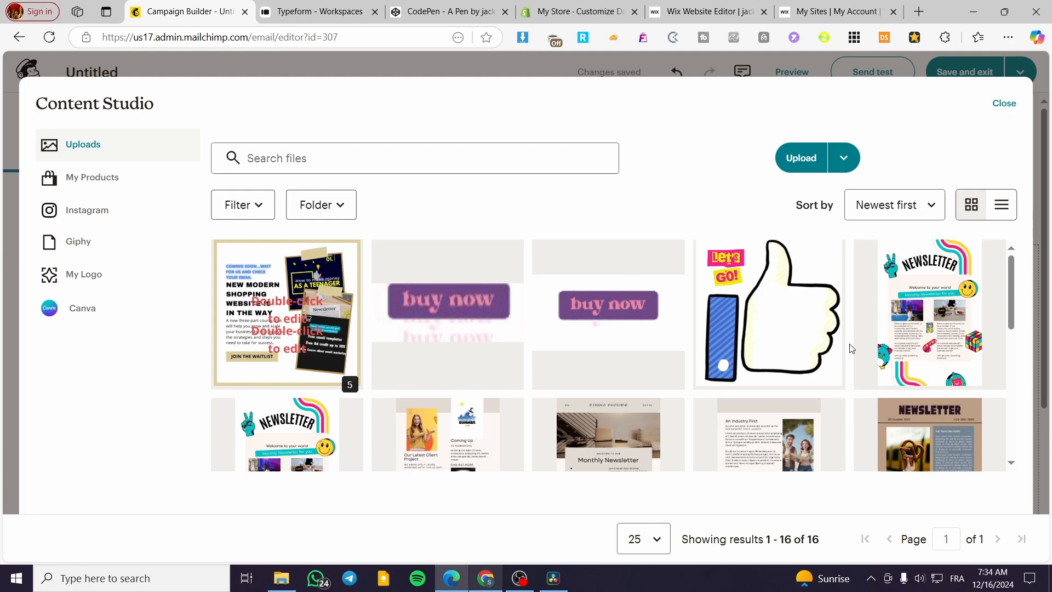
{"action": "scroll", "scroll_direction": "down", "scroll_amount": 3}
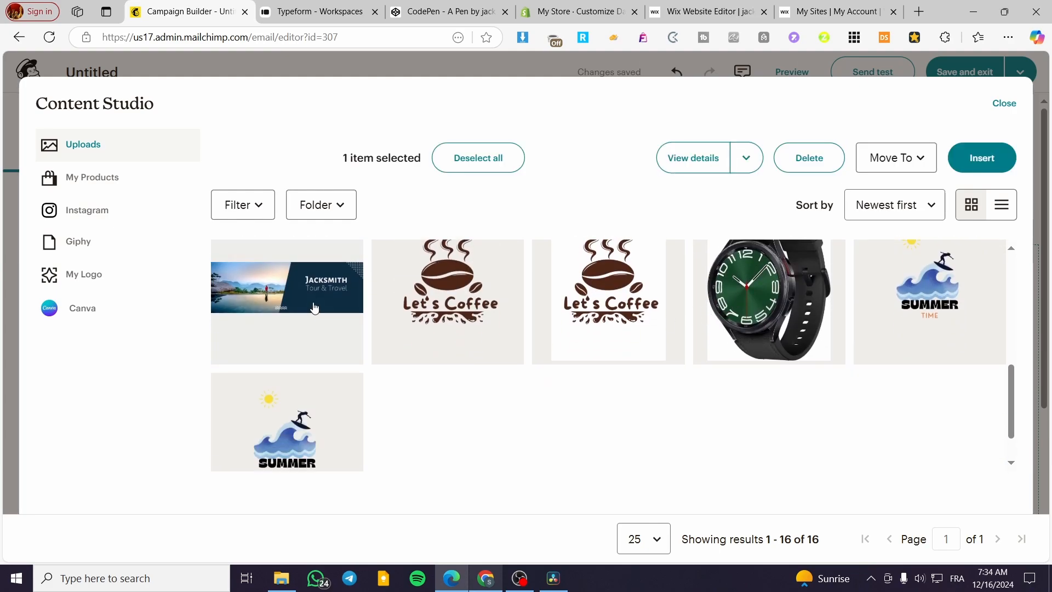
{"action": "left_click", "coordinate": [982, 158]}
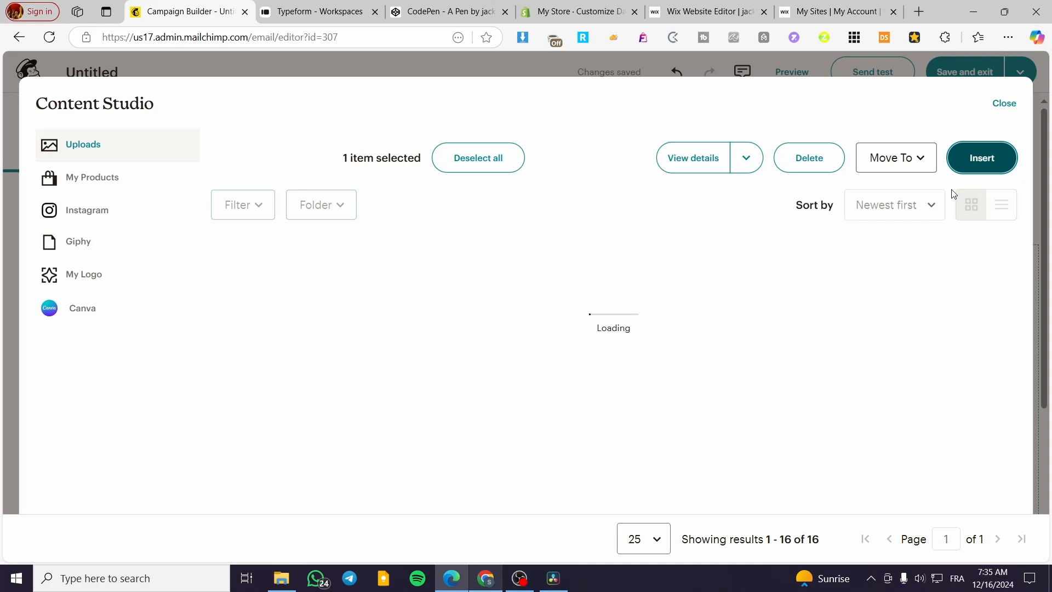
{"action": "left_click", "coordinate": [980, 158]}
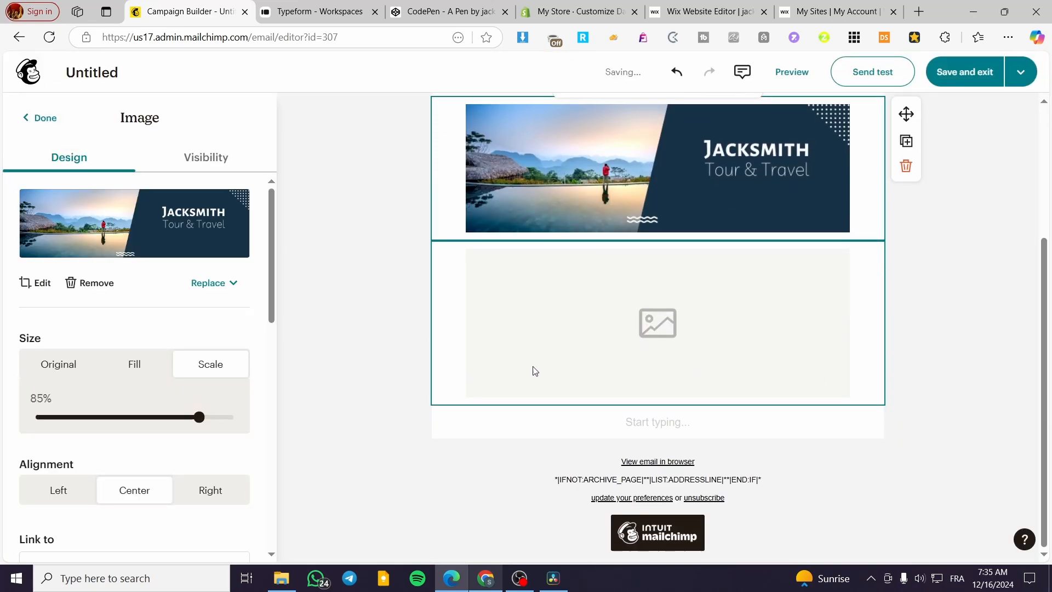
{"action": "left_click", "coordinate": [39, 117]}
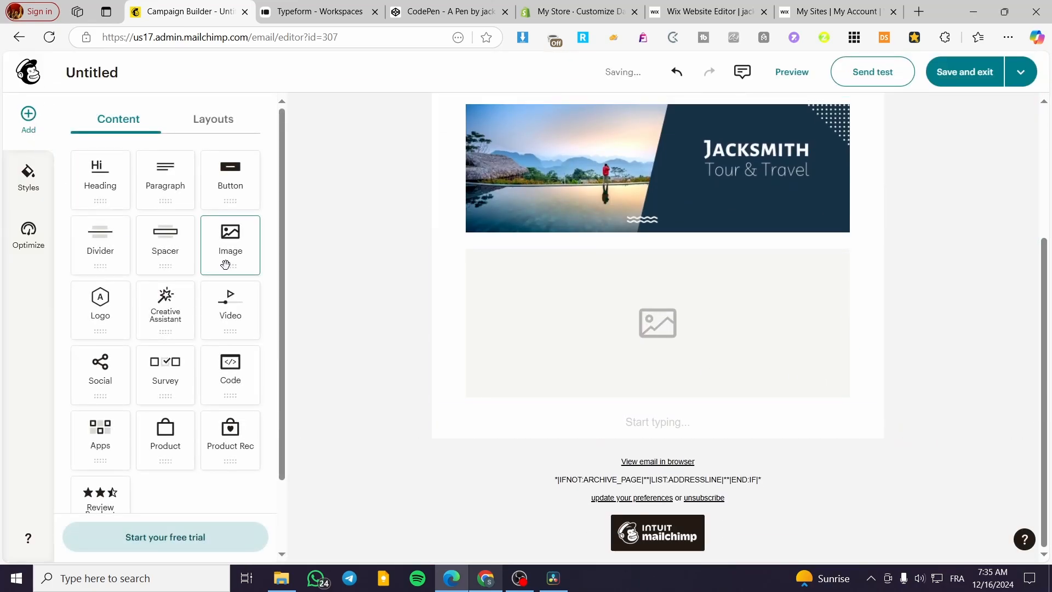
{"action": "scroll", "scroll_direction": "down", "scroll_amount": 3}
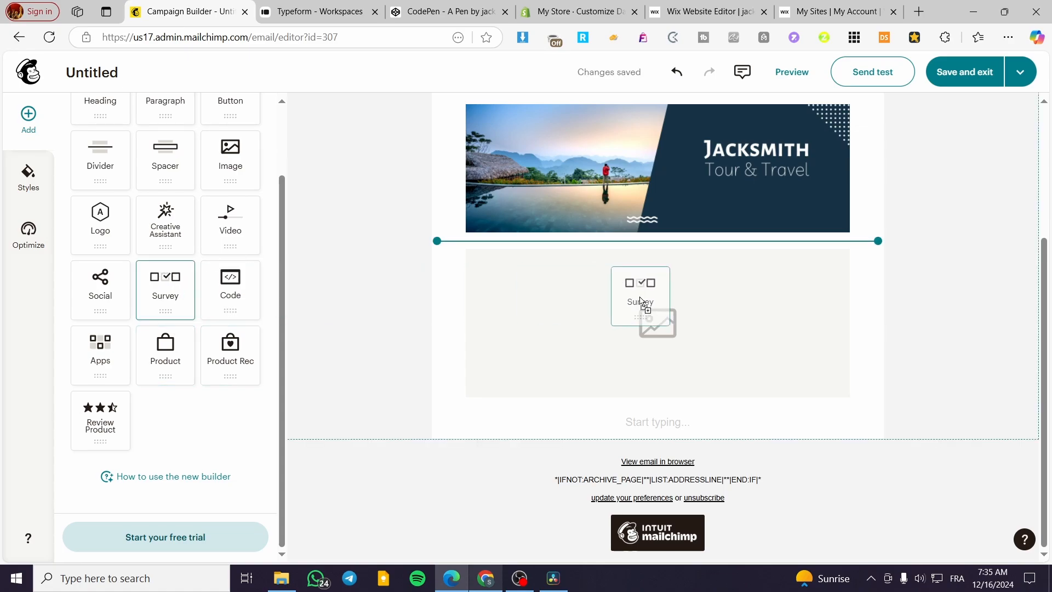
{"action": "left_click", "coordinate": [638, 300]}
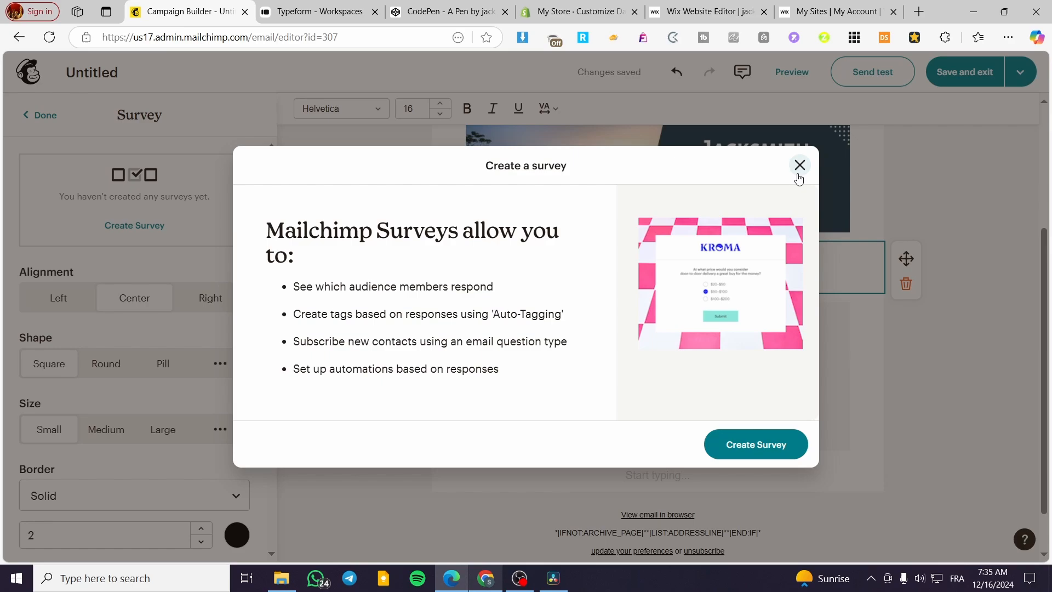
{"action": "left_click", "coordinate": [799, 165]}
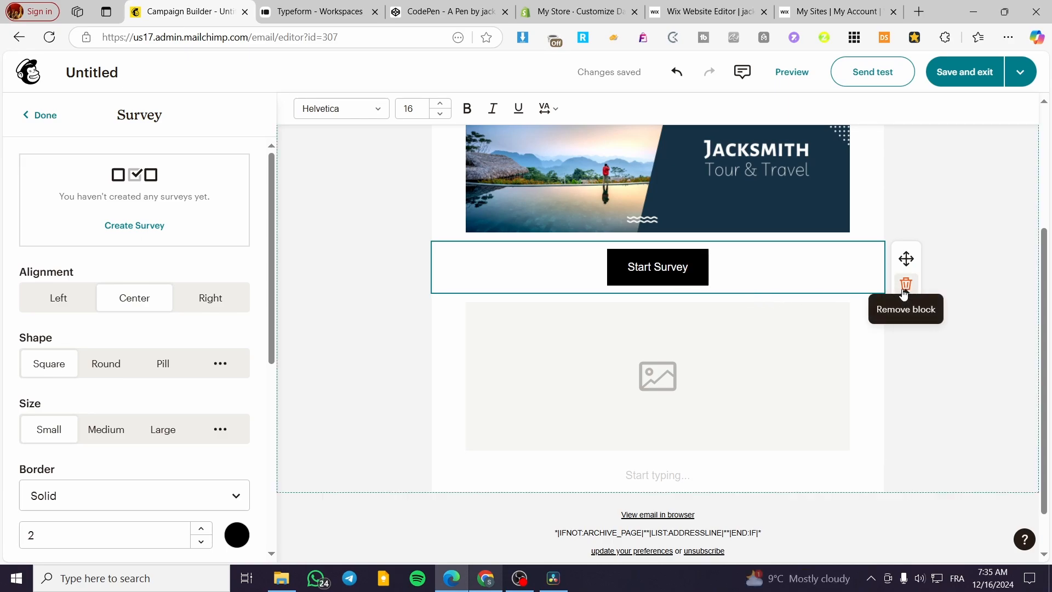
{"action": "mouse_move", "coordinate": [661, 281]}
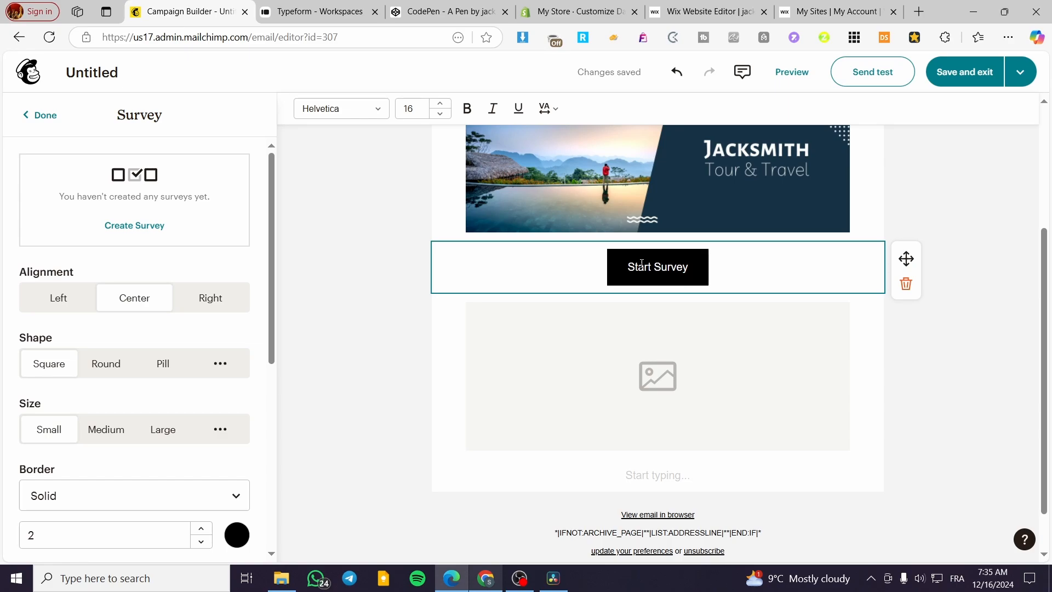
{"action": "mouse_move", "coordinate": [905, 283]}
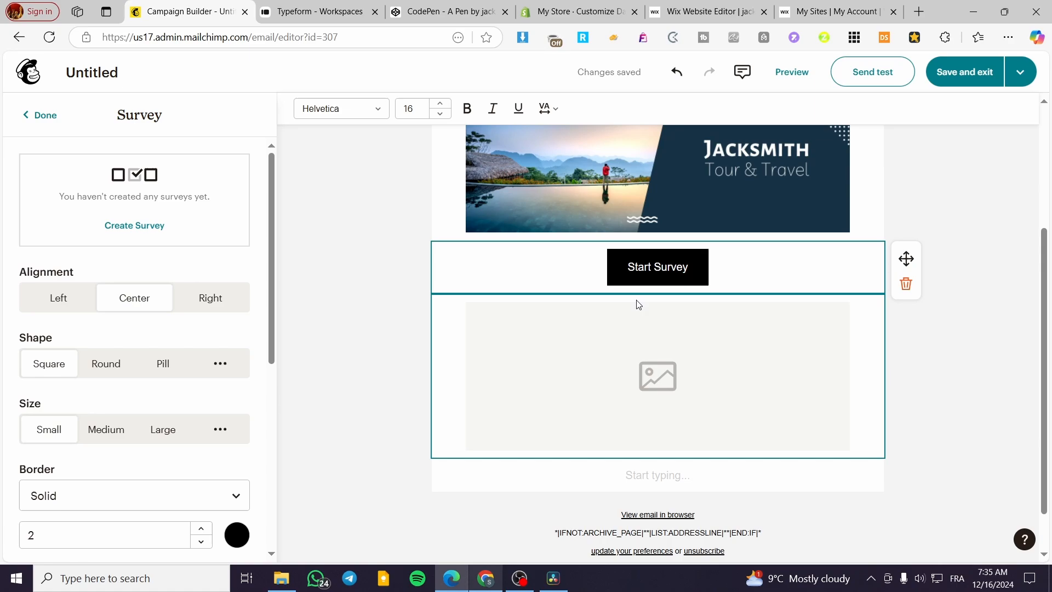
{"action": "mouse_move", "coordinate": [905, 284]}
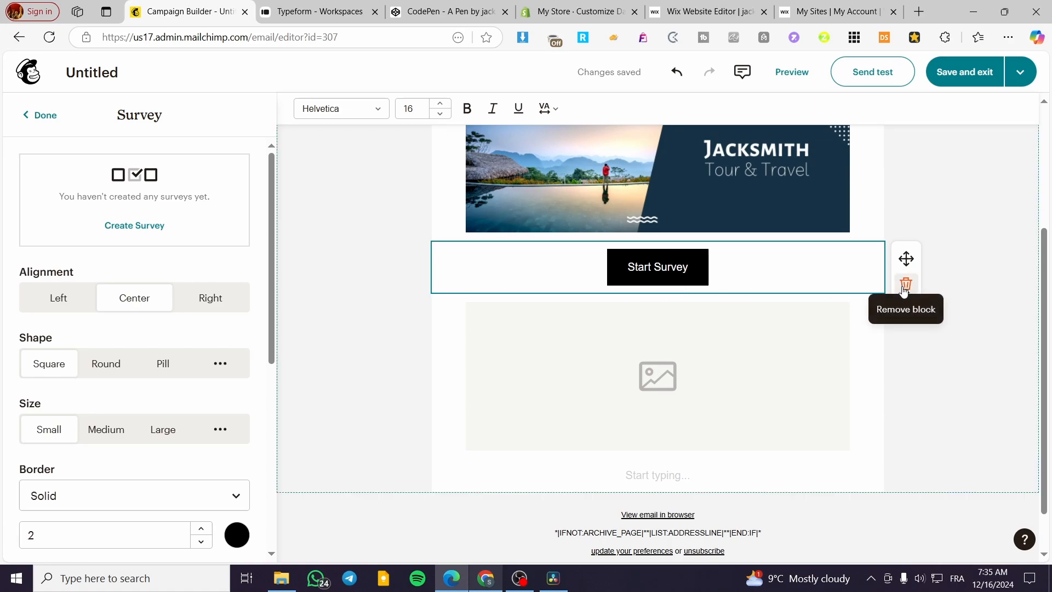
{"action": "mouse_move", "coordinate": [708, 282]}
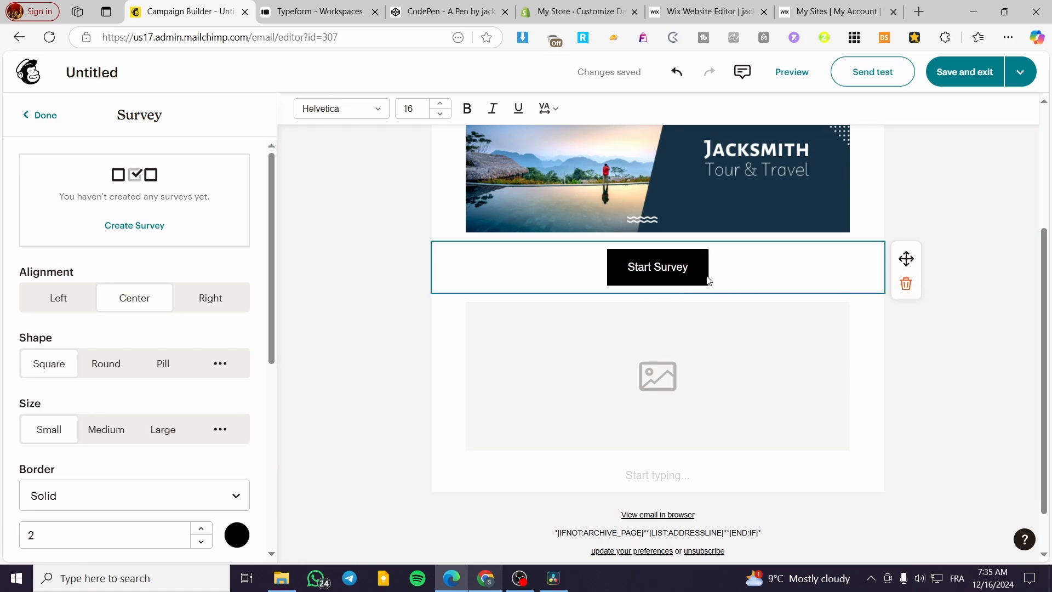
{"action": "mouse_move", "coordinate": [535, 254]}
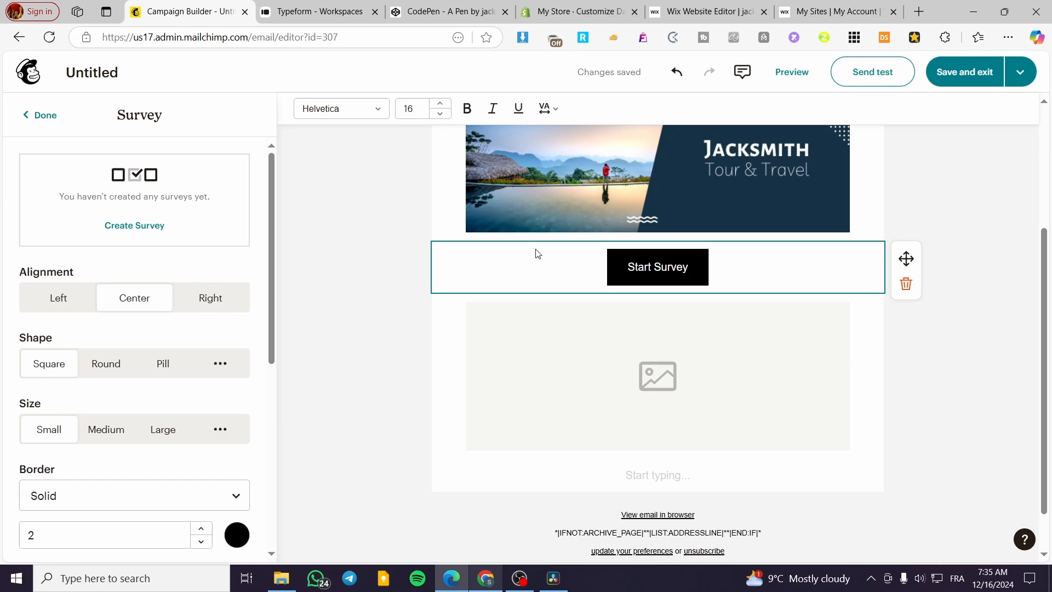
{"action": "mouse_move", "coordinate": [906, 283]}
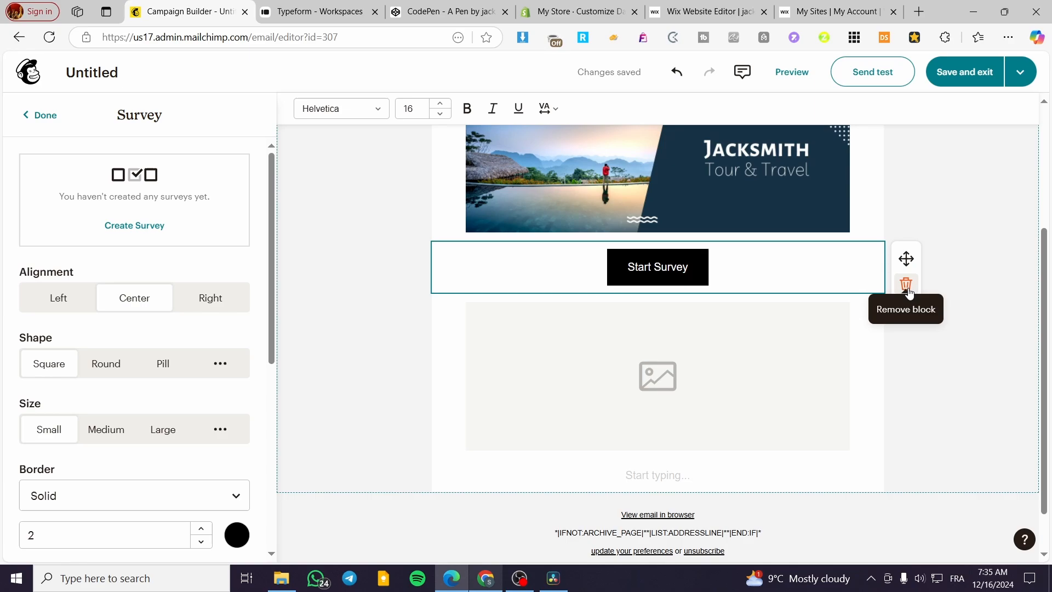
{"action": "mouse_move", "coordinate": [811, 258]}
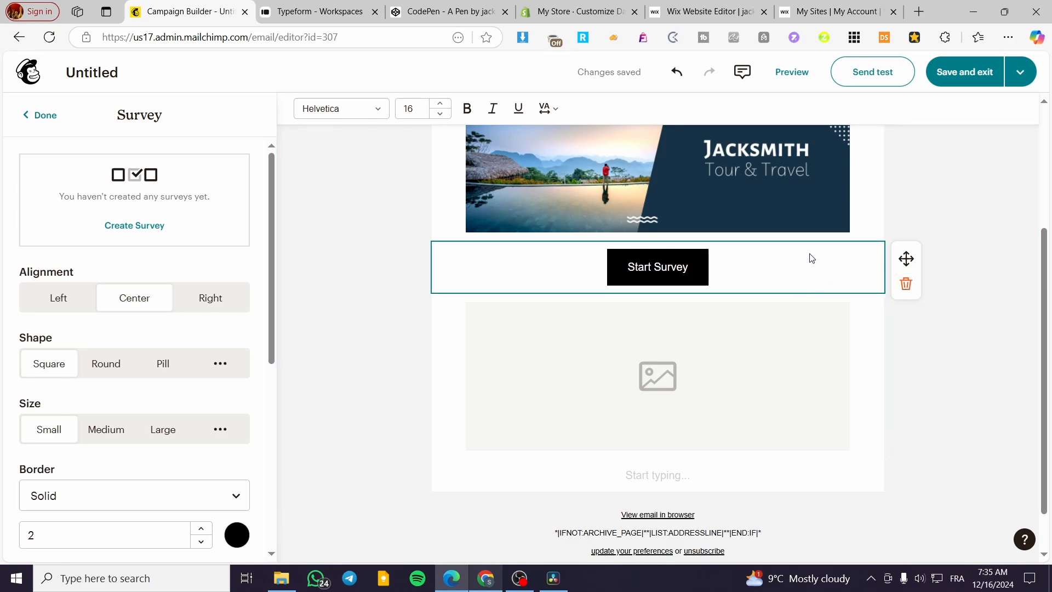
{"action": "mouse_move", "coordinate": [644, 282]}
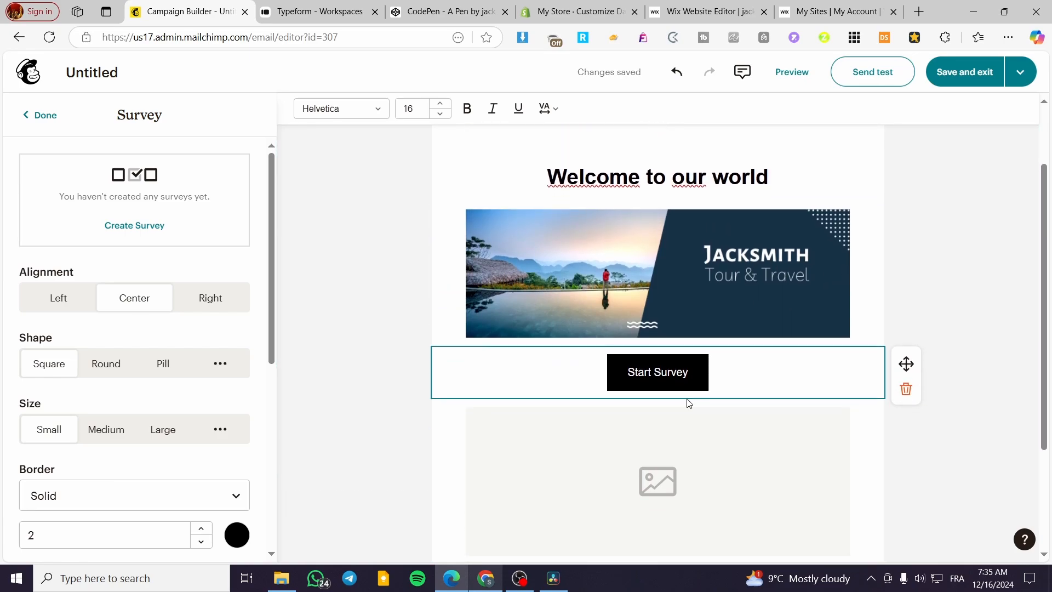
{"action": "scroll", "scroll_direction": "down", "scroll_amount": 3}
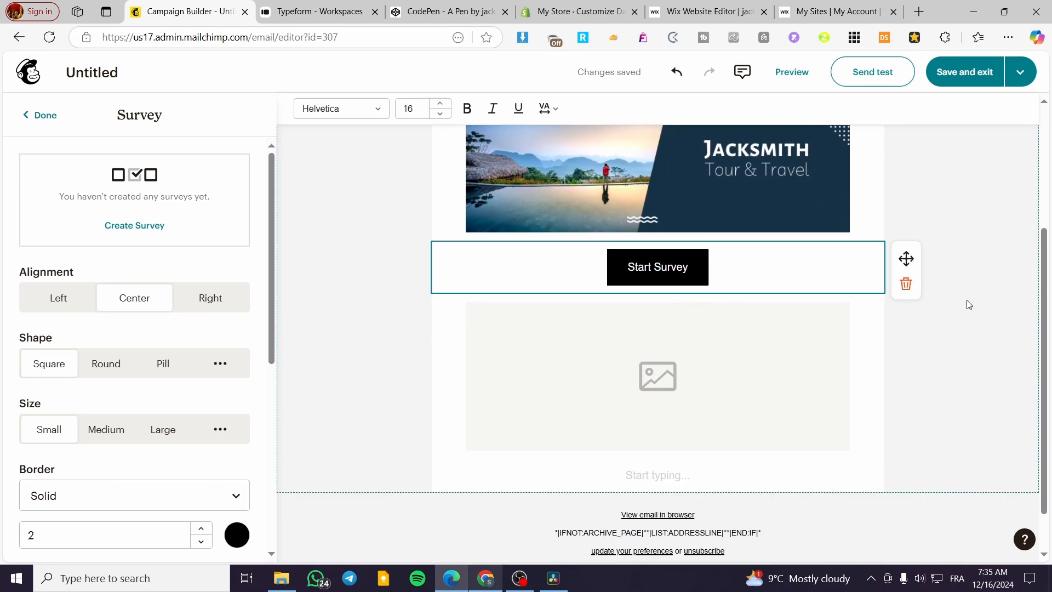
{"action": "scroll", "scroll_direction": "down", "scroll_amount": 3}
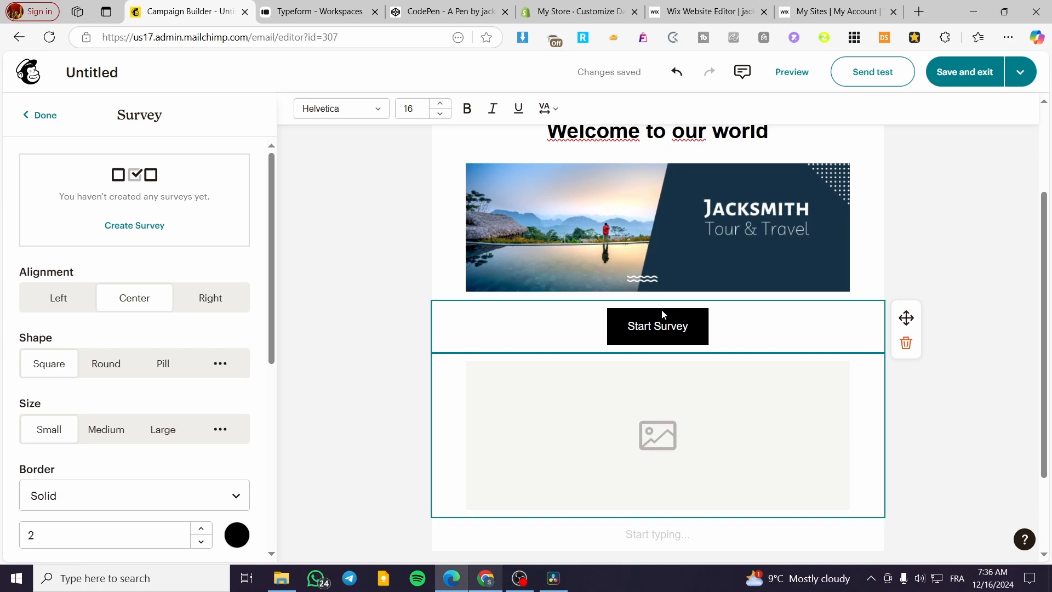
{"action": "scroll", "scroll_direction": "down", "scroll_amount": 3}
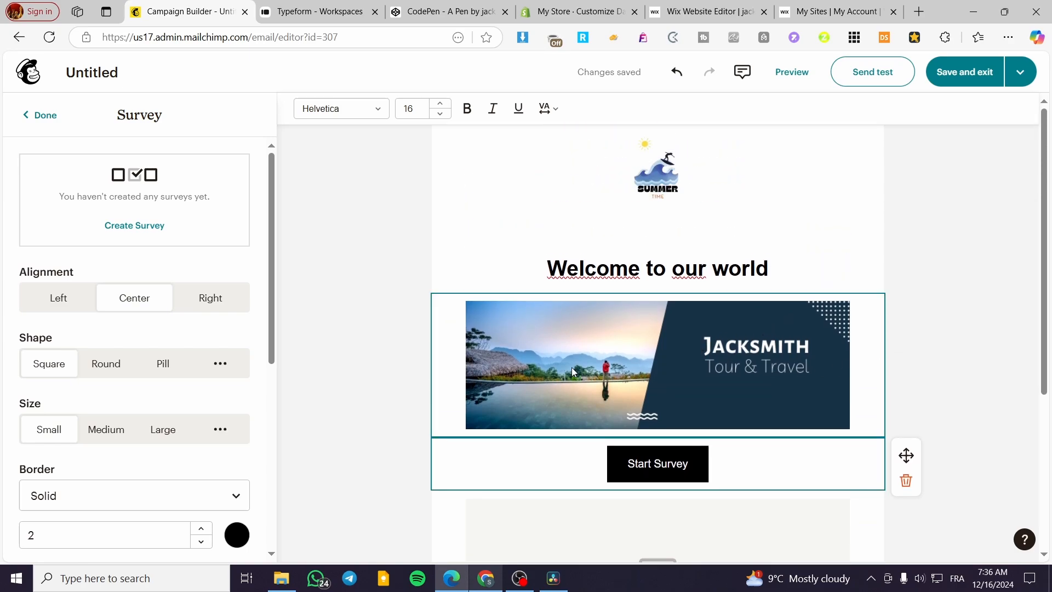
{"action": "mouse_move", "coordinate": [466, 318]}
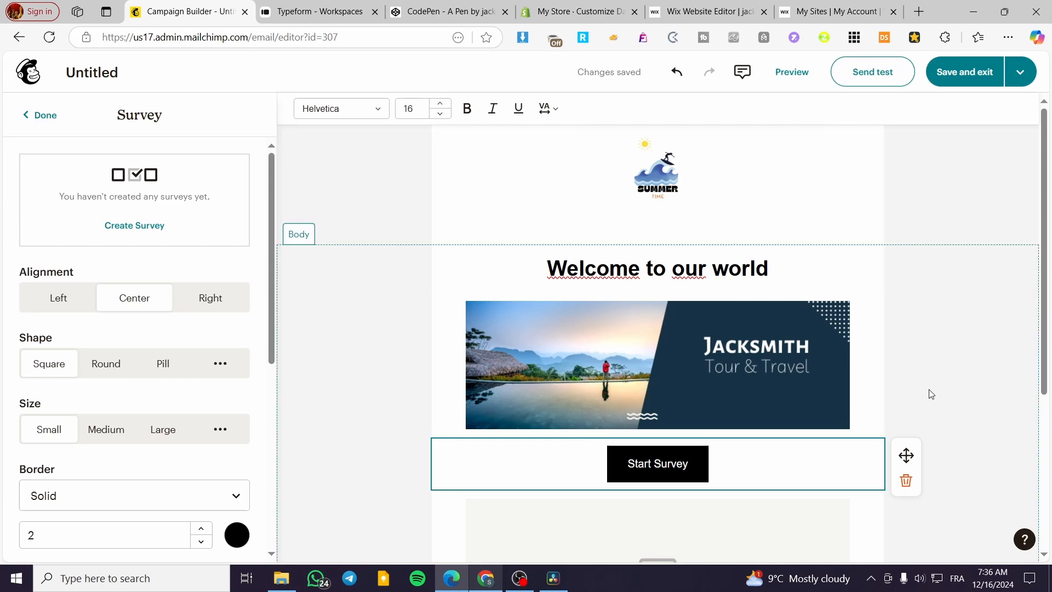
{"action": "scroll", "scroll_direction": "down", "scroll_amount": 3}
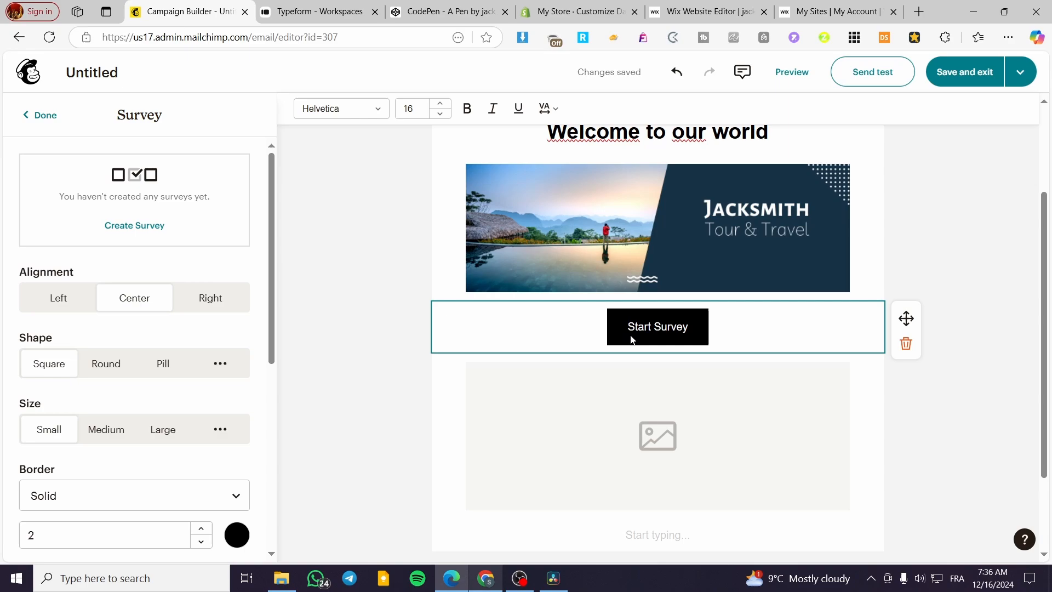
{"action": "mouse_move", "coordinate": [606, 317]}
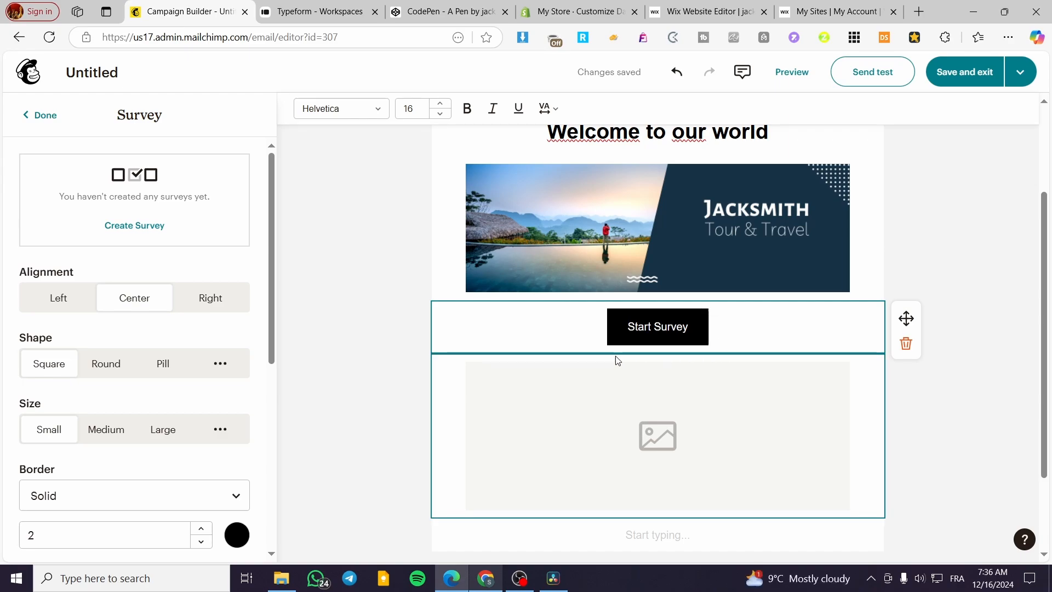
{"action": "left_click", "coordinate": [38, 114]}
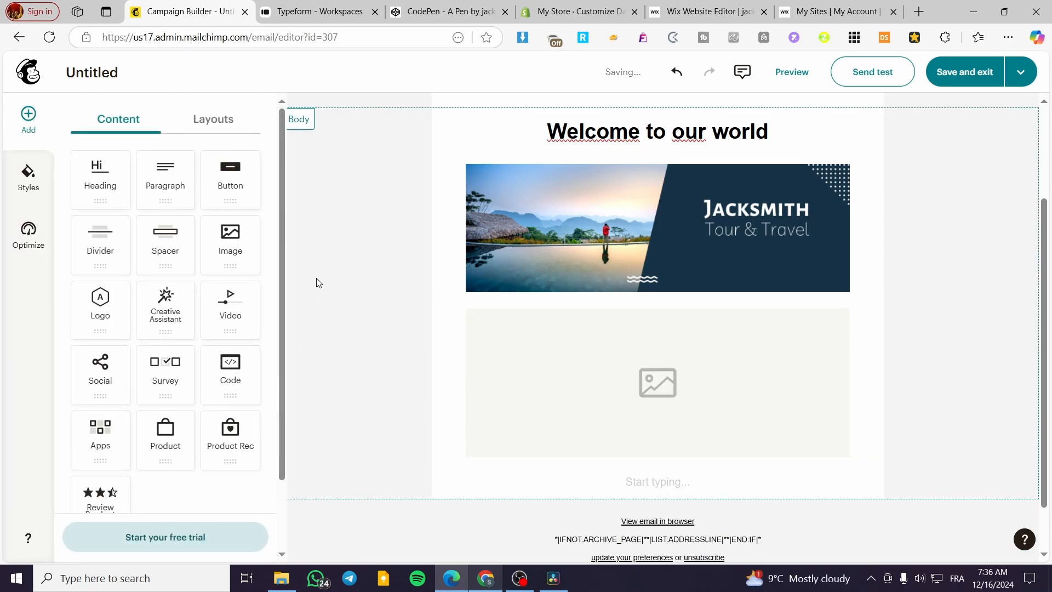
{"action": "scroll", "scroll_direction": "down", "scroll_amount": 3}
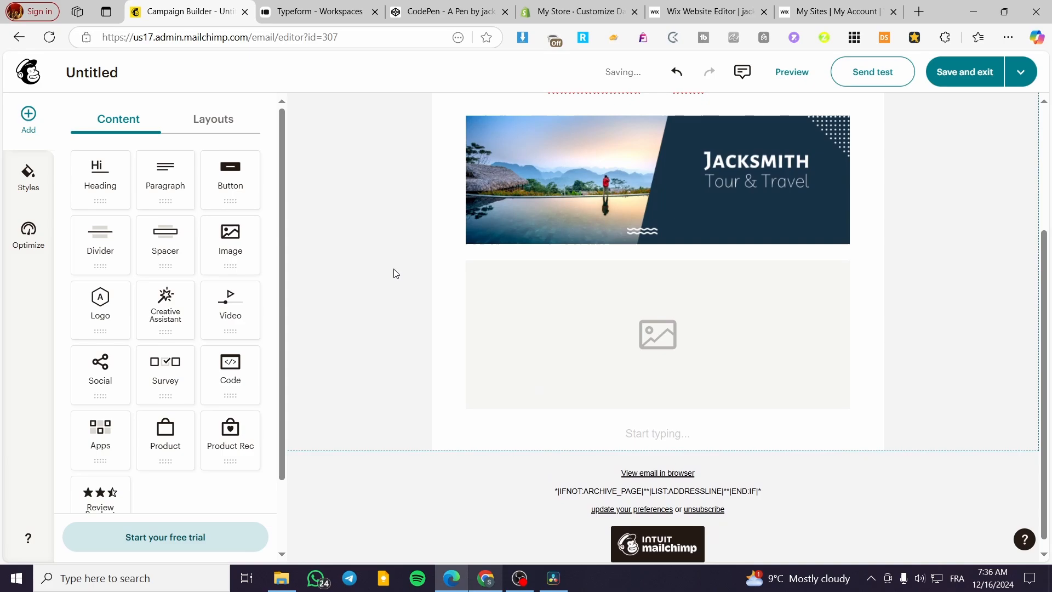
Open the Customer Preferences Survey and browse its contact method, products and frequency questions
{"action": "left_click", "coordinate": [316, 12]}
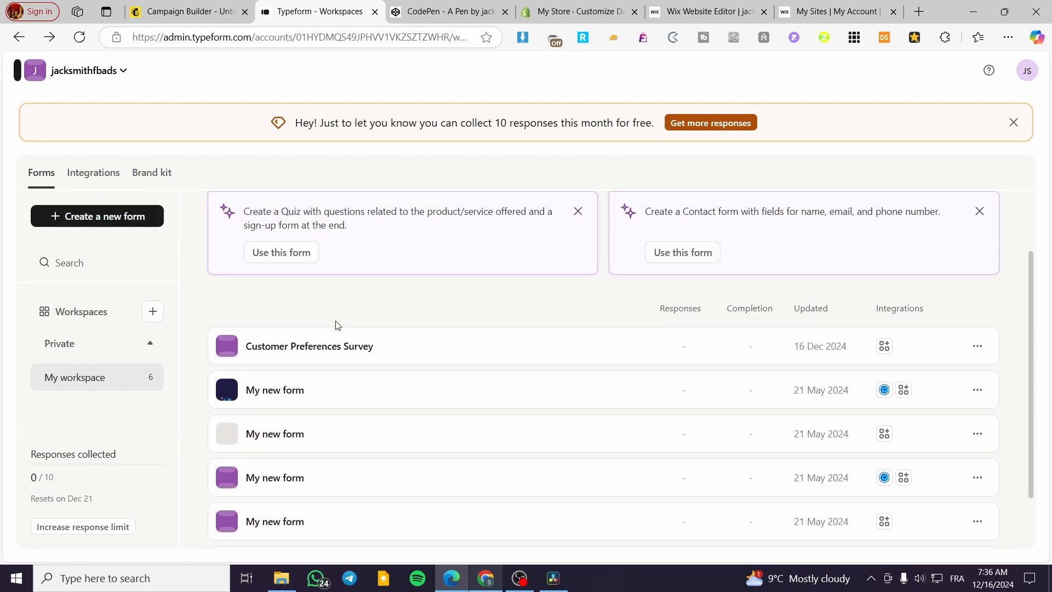
{"action": "mouse_move", "coordinate": [261, 353]}
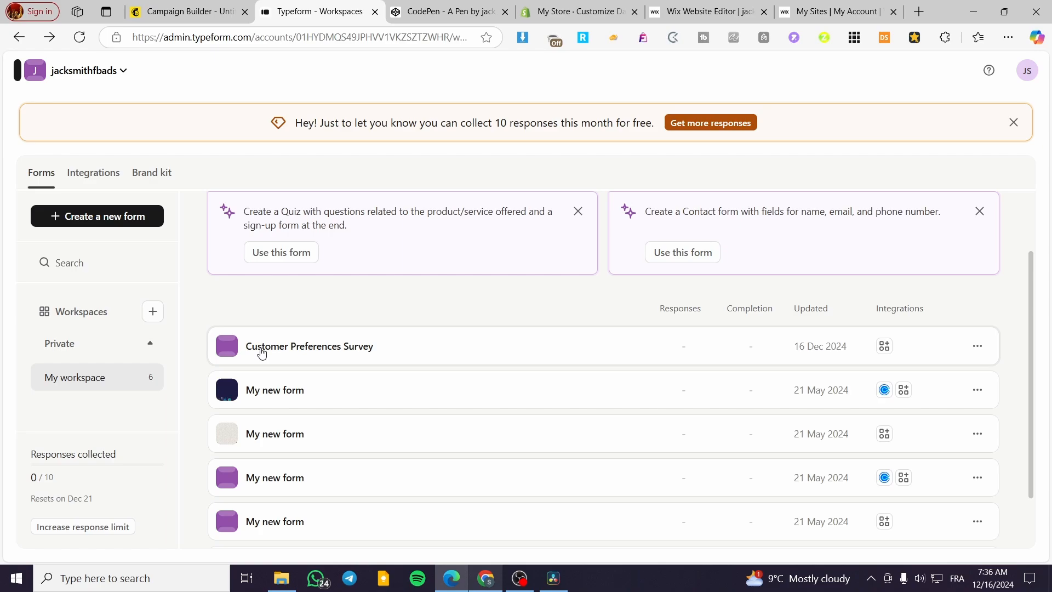
{"action": "left_click", "coordinate": [309, 346]}
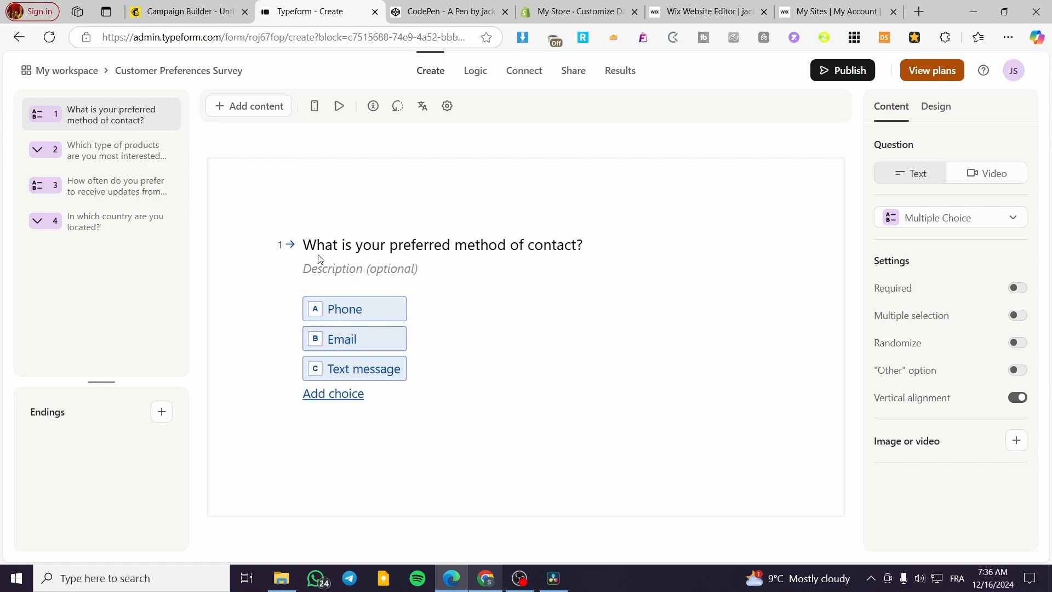
{"action": "left_click", "coordinate": [101, 149]}
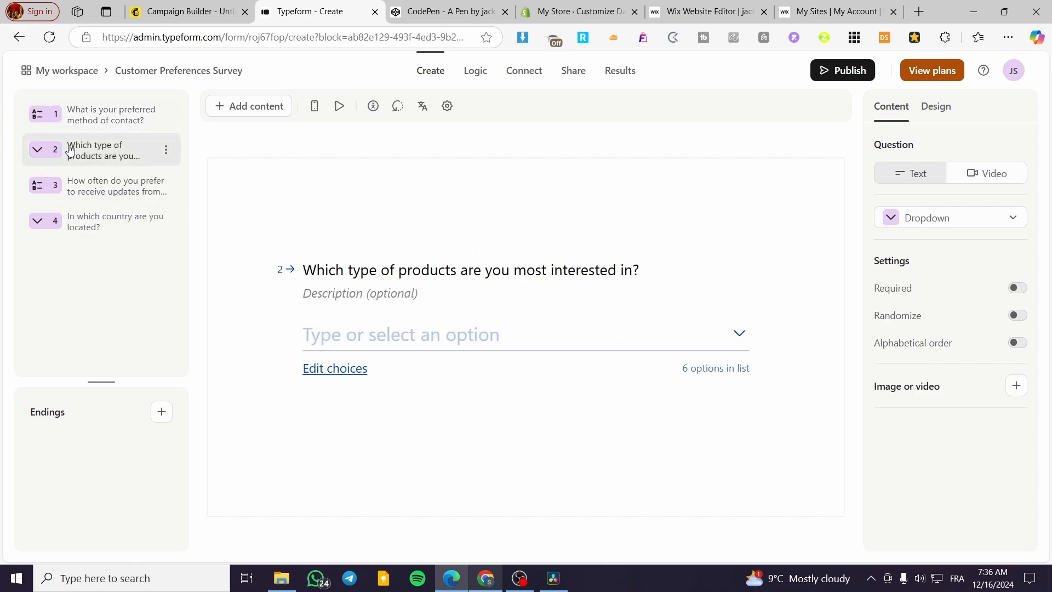
{"action": "left_click", "coordinate": [101, 186]}
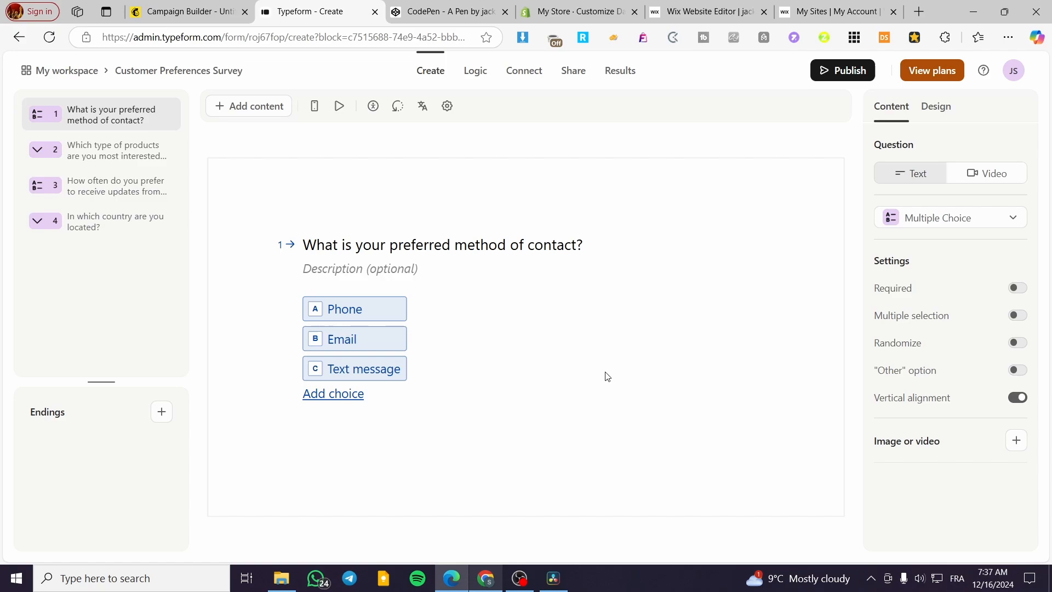
{"action": "mouse_move", "coordinate": [119, 164]}
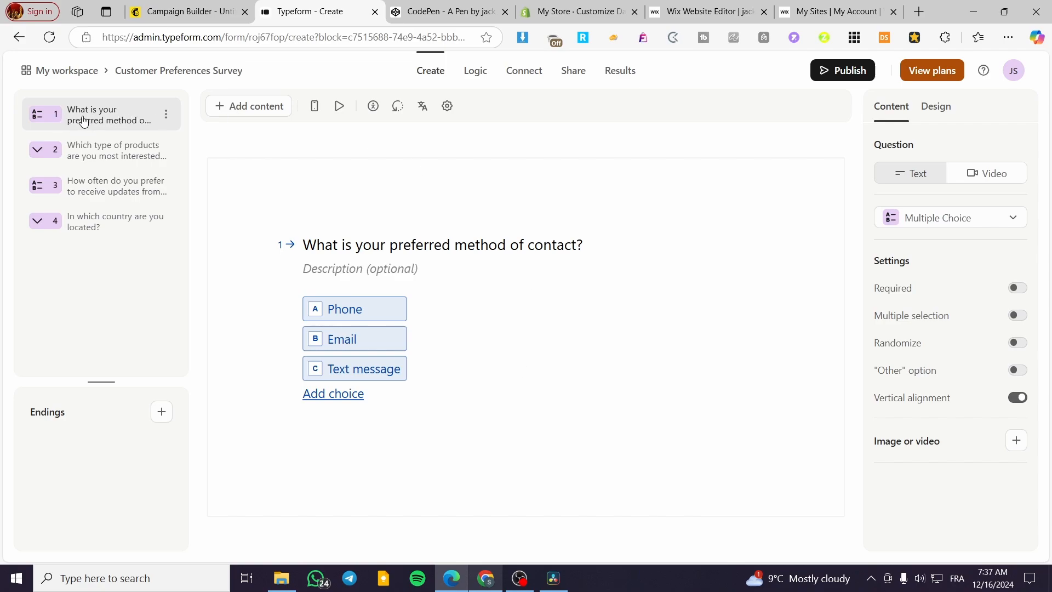
{"action": "mouse_move", "coordinate": [99, 128]}
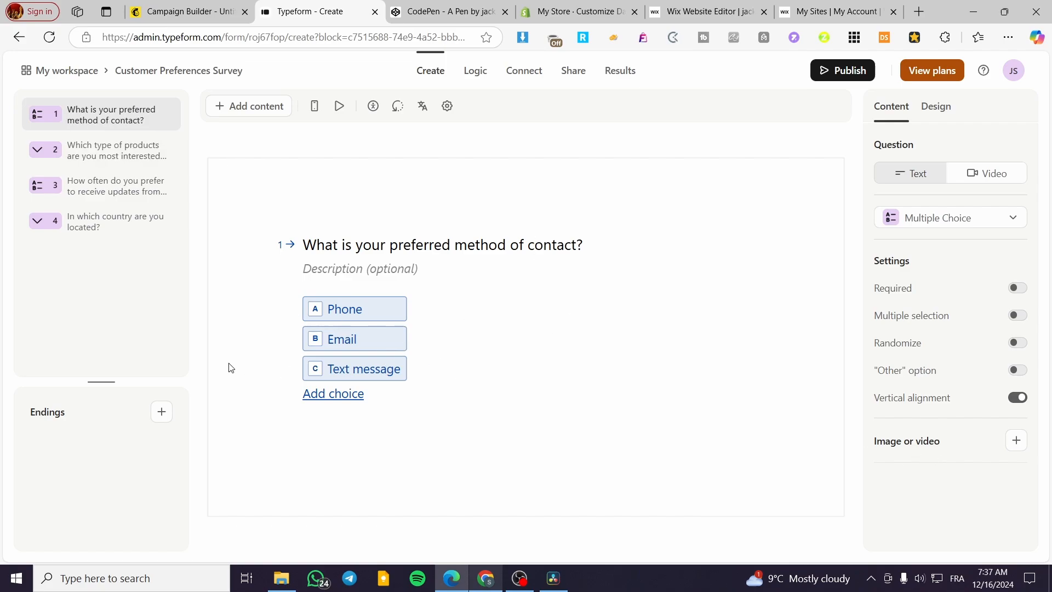
{"action": "left_click", "coordinate": [101, 185]}
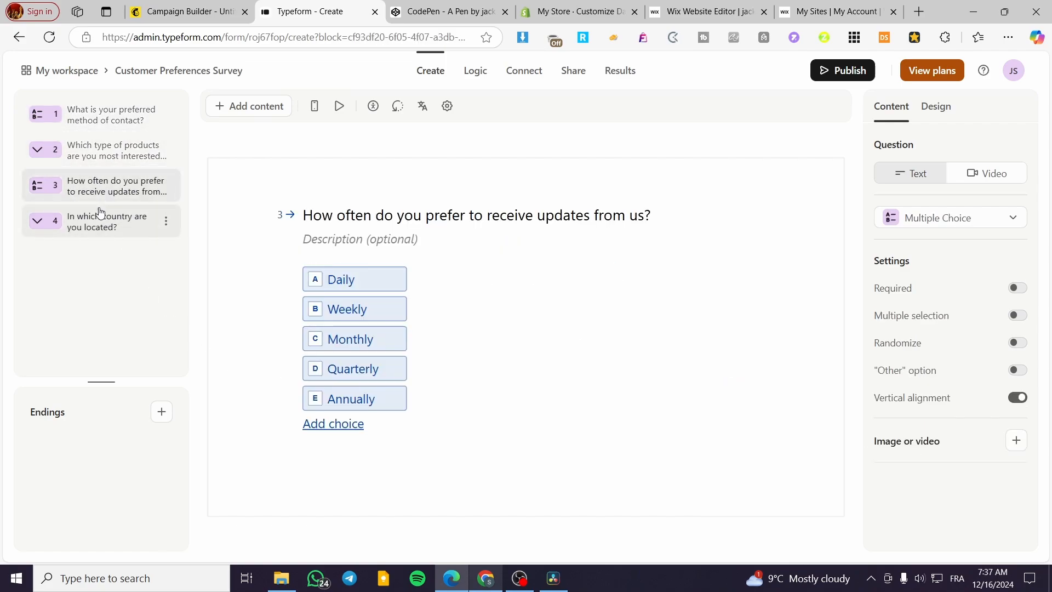
{"action": "left_click", "coordinate": [98, 114]}
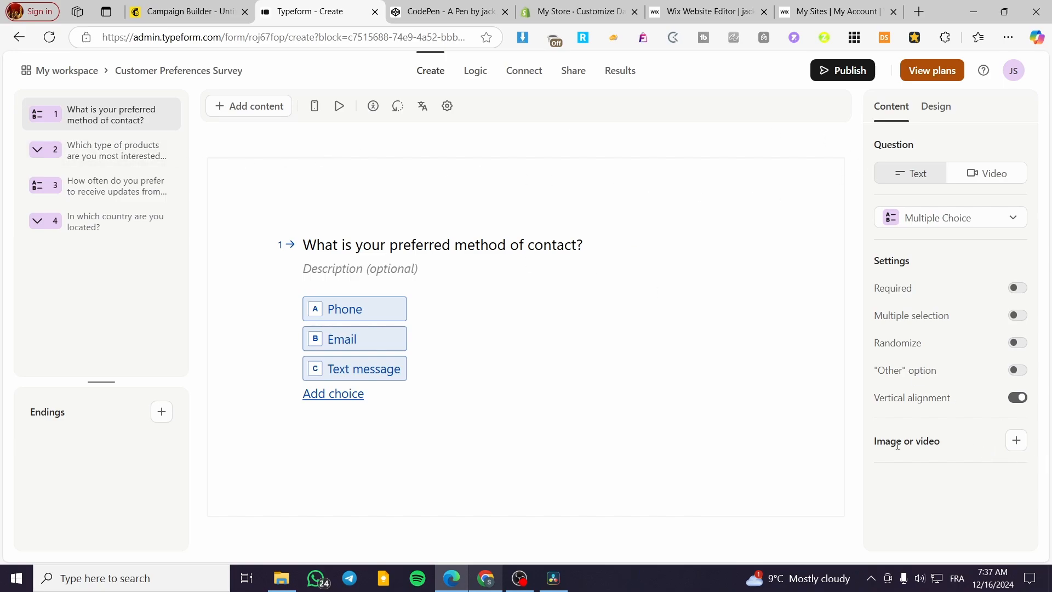
Publish the Customer Preferences Survey and go to its Share page
{"action": "left_click", "coordinate": [842, 69]}
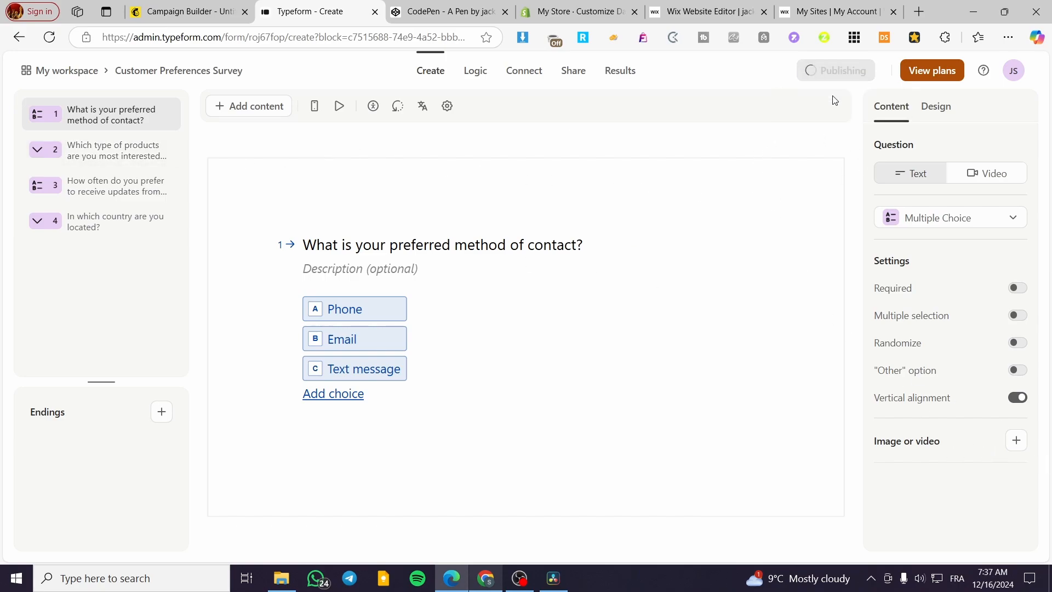
{"action": "left_click", "coordinate": [835, 71]}
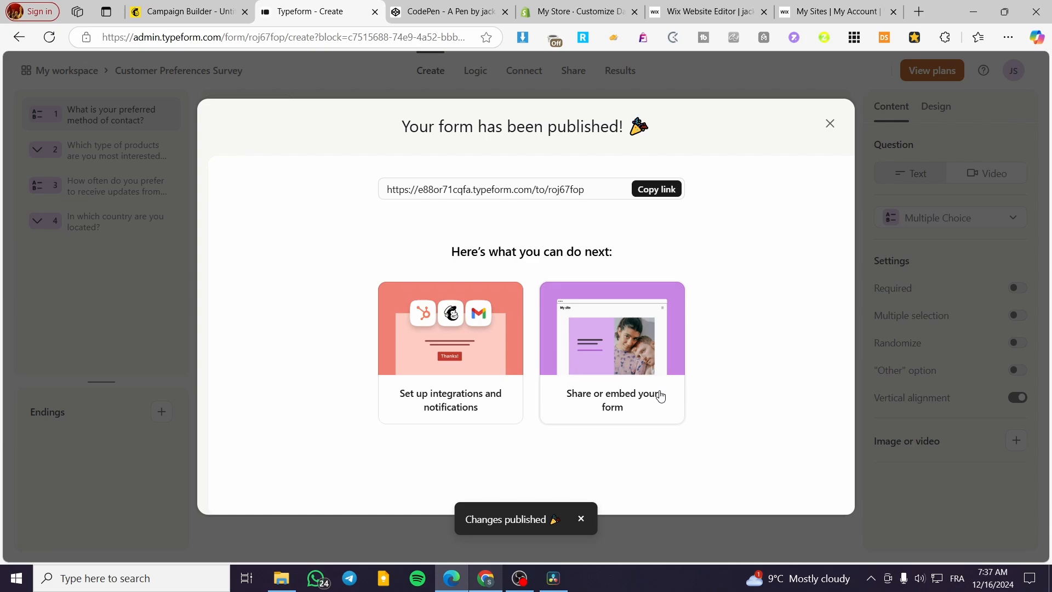
{"action": "mouse_move", "coordinate": [691, 219]}
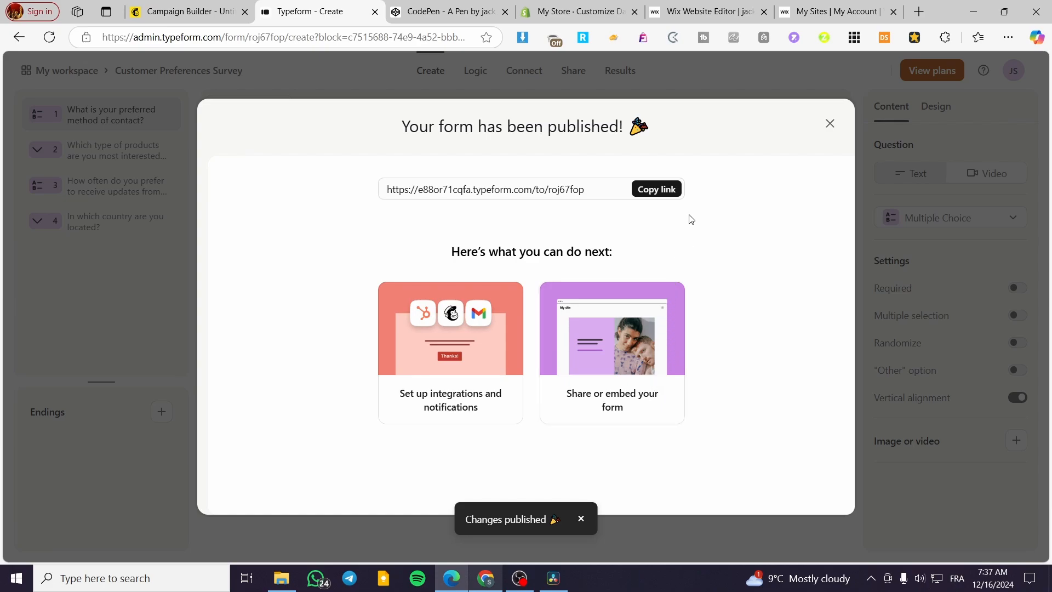
{"action": "mouse_move", "coordinate": [523, 389]}
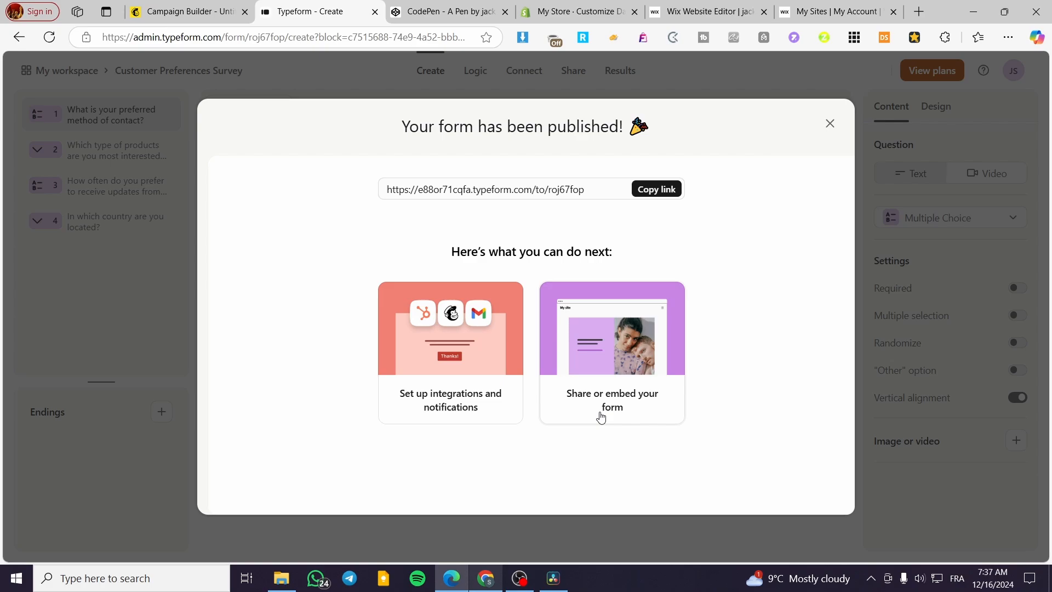
{"action": "mouse_move", "coordinate": [651, 403]}
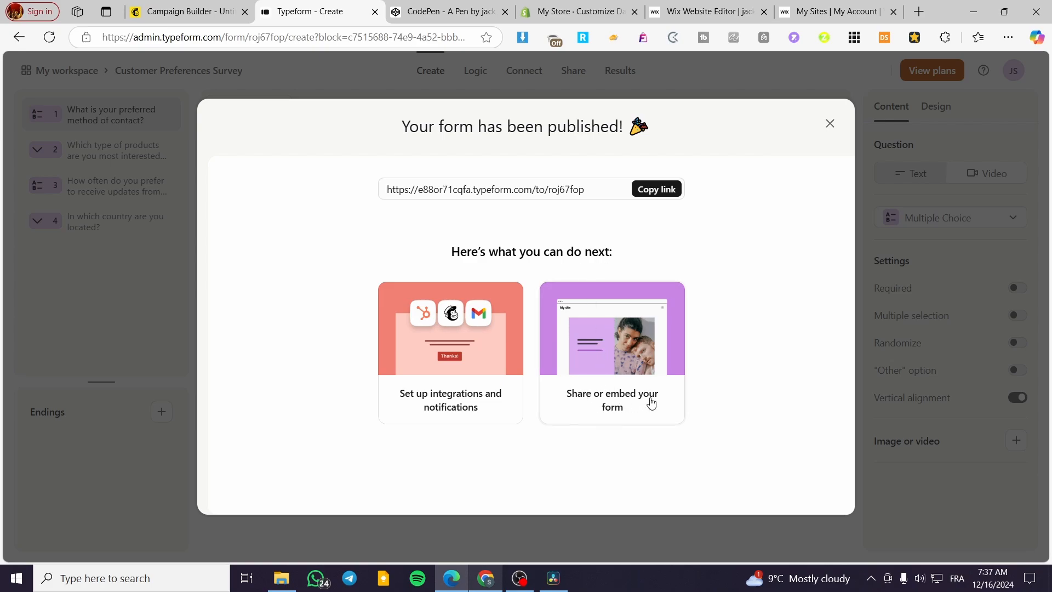
{"action": "mouse_move", "coordinate": [427, 434]}
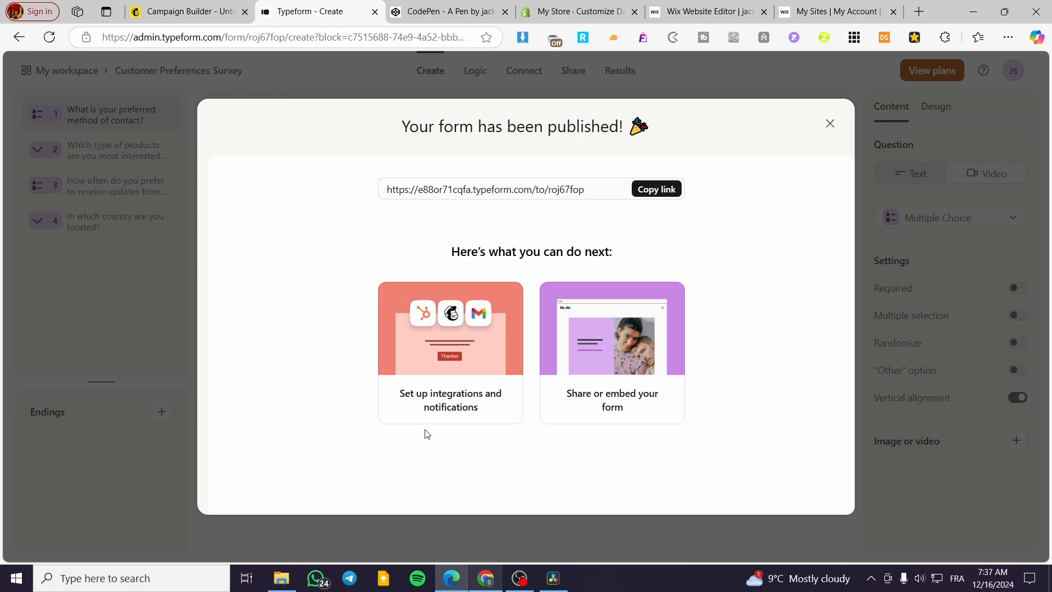
{"action": "mouse_move", "coordinate": [475, 356]}
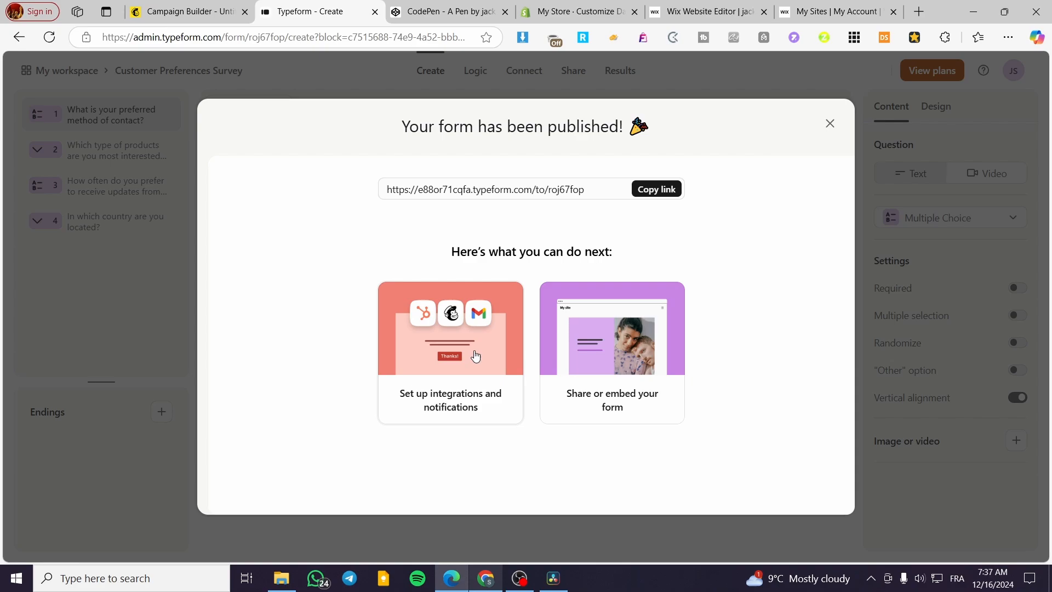
{"action": "mouse_move", "coordinate": [435, 320]}
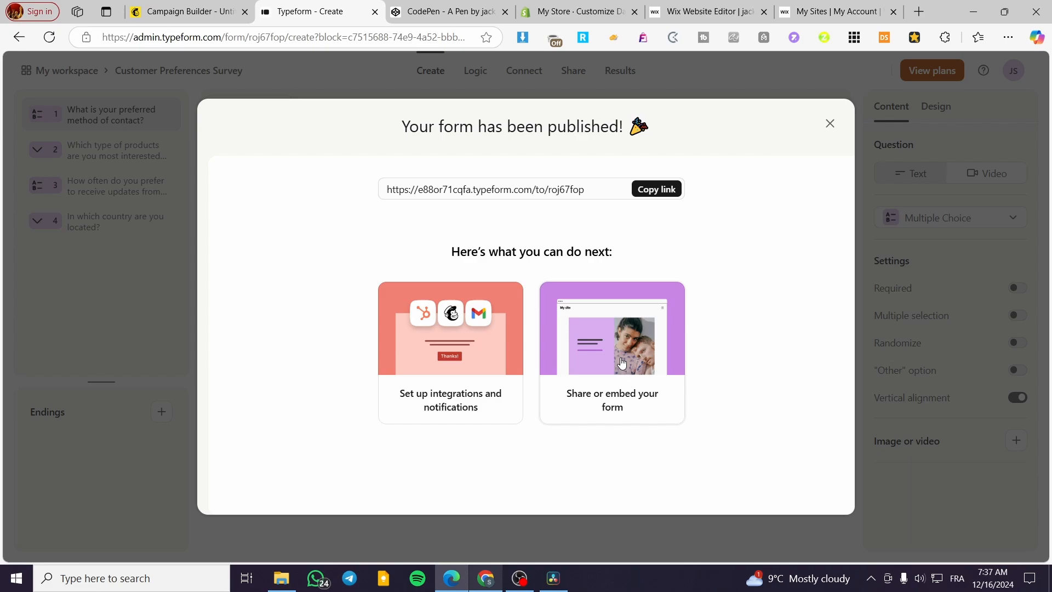
{"action": "left_click", "coordinate": [612, 352]}
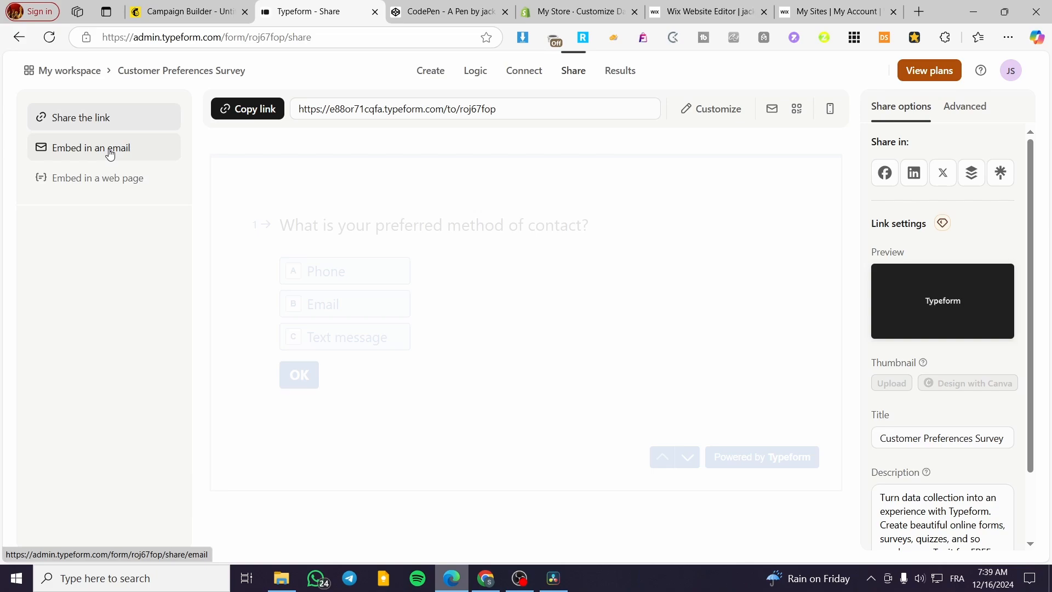
Copy the survey's 'Embed in an email' code and close the embed dialog
{"action": "left_click", "coordinate": [96, 178]}
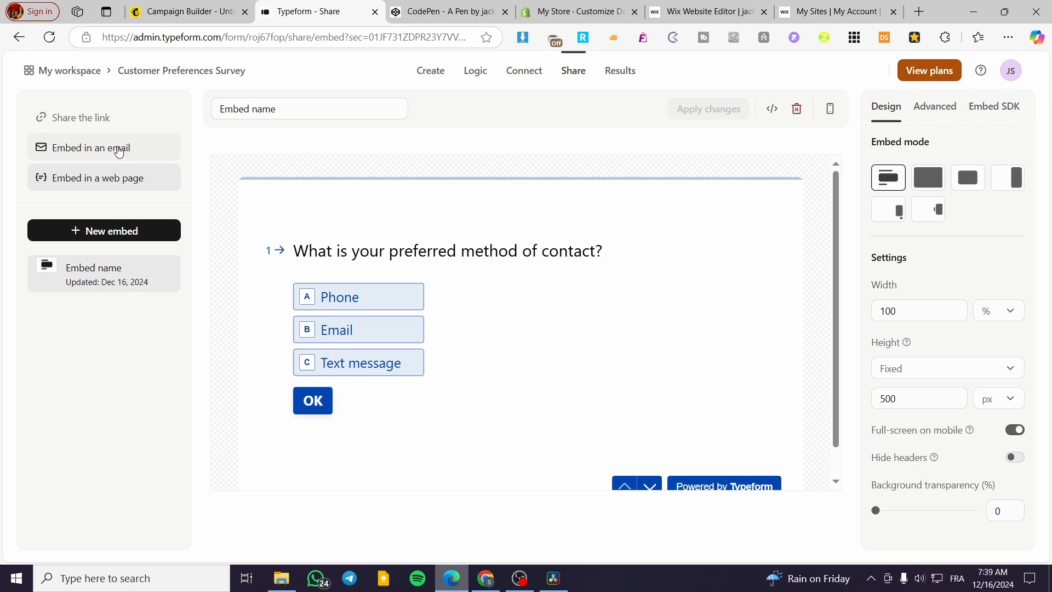
{"action": "left_click", "coordinate": [92, 148]}
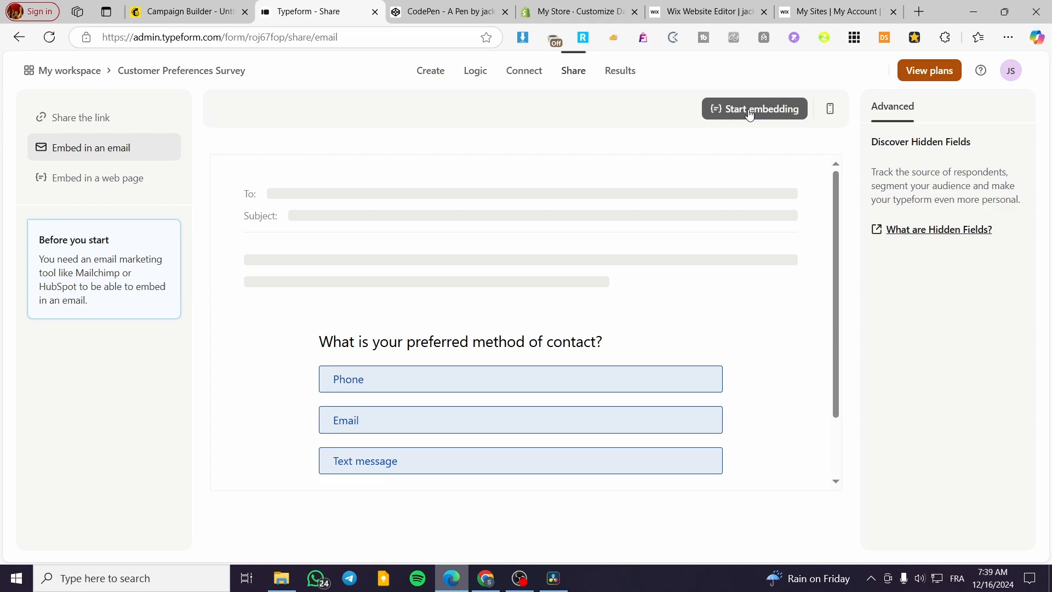
{"action": "left_click", "coordinate": [754, 109]}
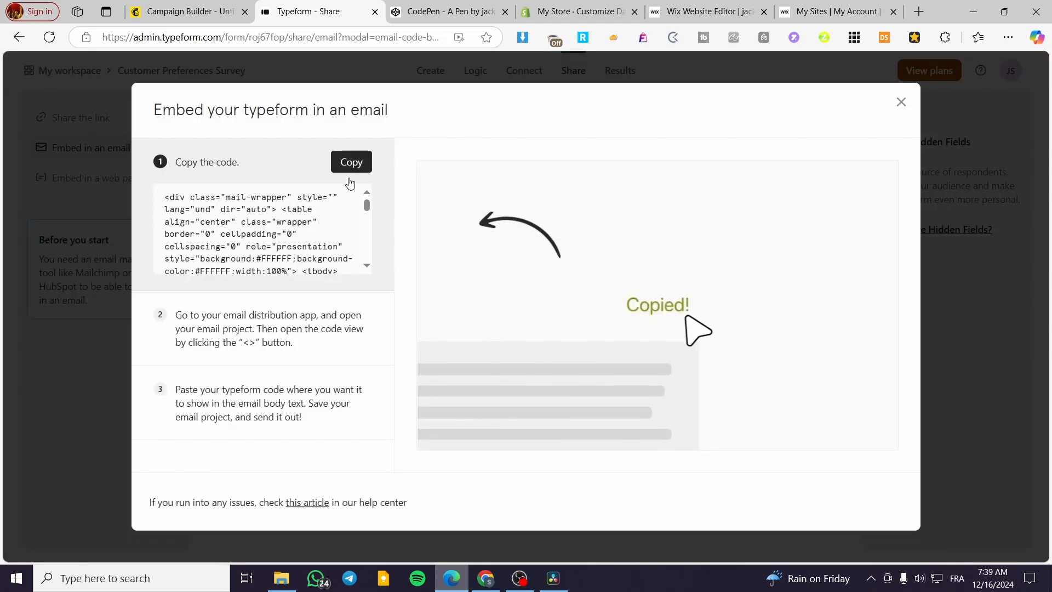
{"action": "left_click", "coordinate": [350, 161]}
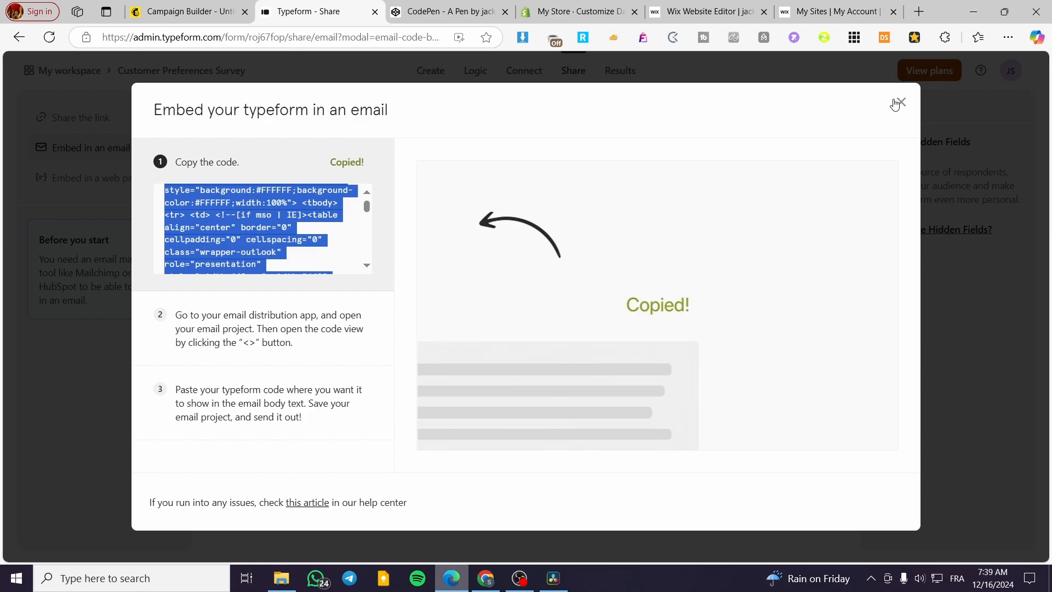
{"action": "left_click", "coordinate": [448, 12]}
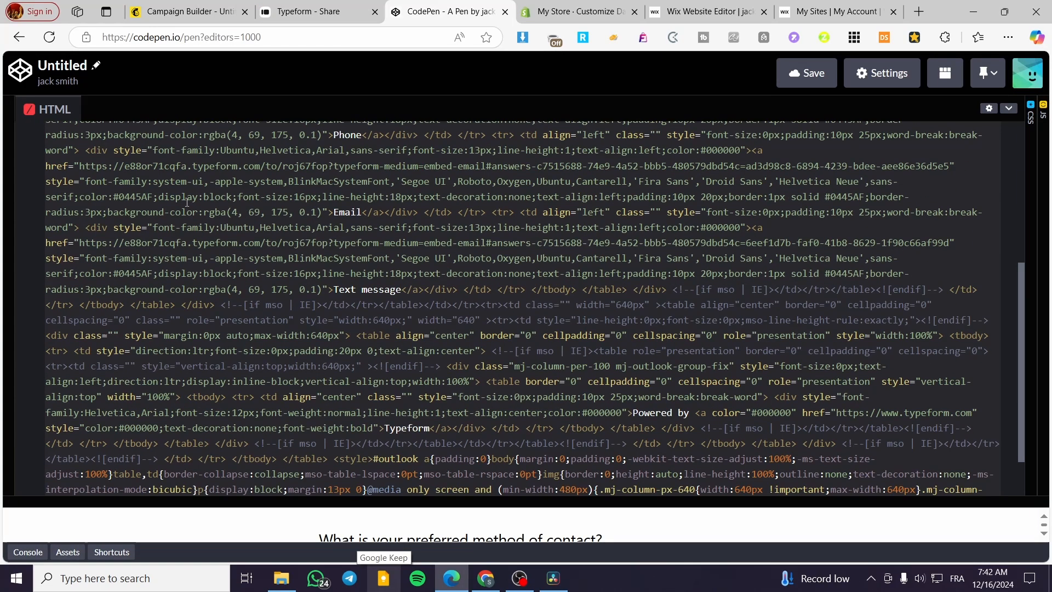
{"action": "scroll", "scroll_direction": "down", "scroll_amount": 3}
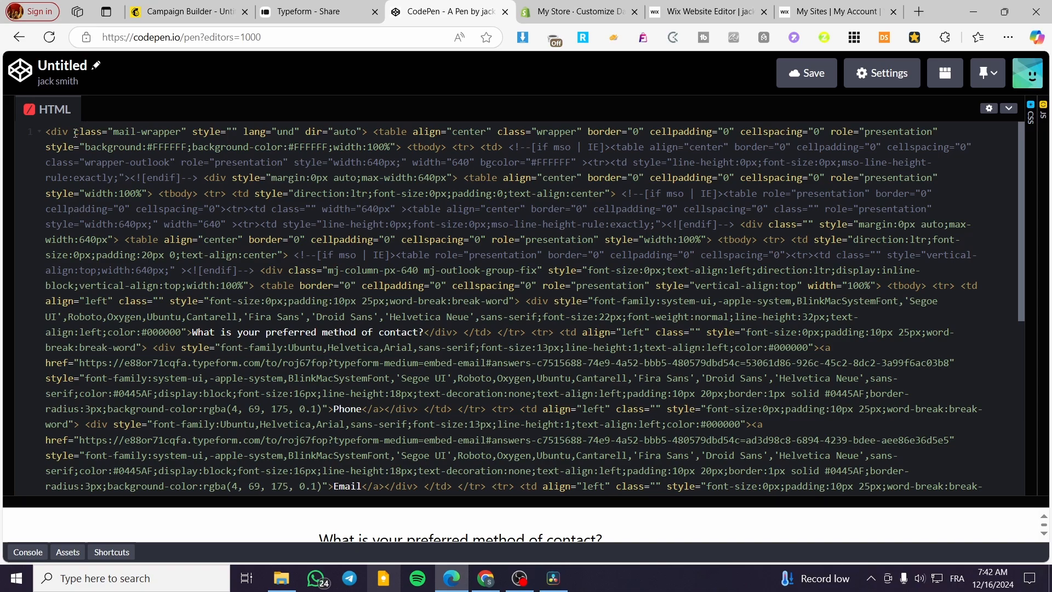
{"action": "scroll", "scroll_direction": "down", "scroll_amount": 3}
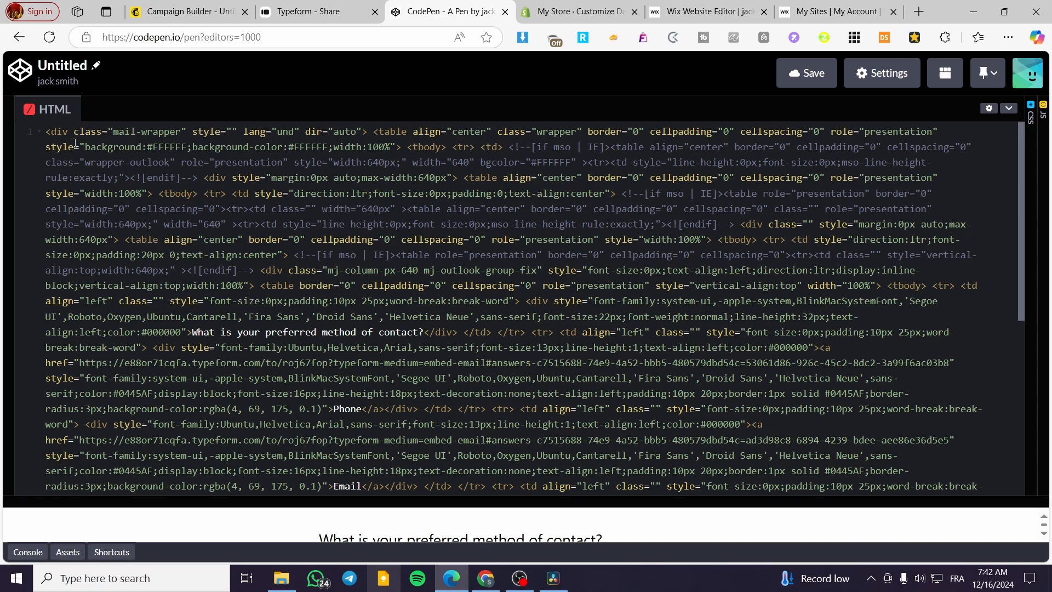
{"action": "left_click", "coordinate": [188, 12]}
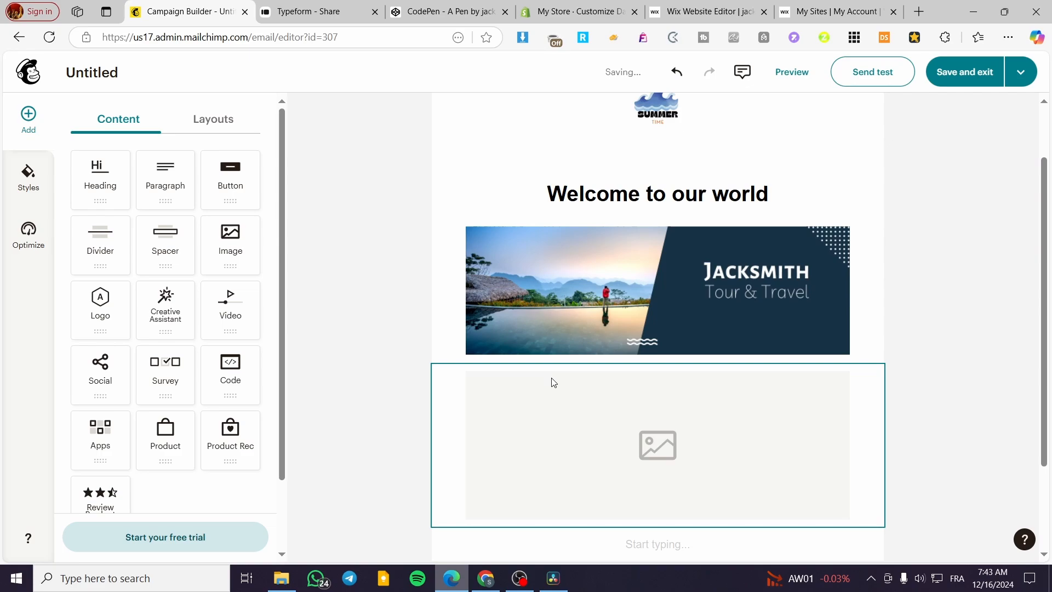
Place a Code block with the Typeform embed HTML below the Jacksmith banner, then preview
{"action": "scroll", "scroll_direction": "down", "scroll_amount": 3}
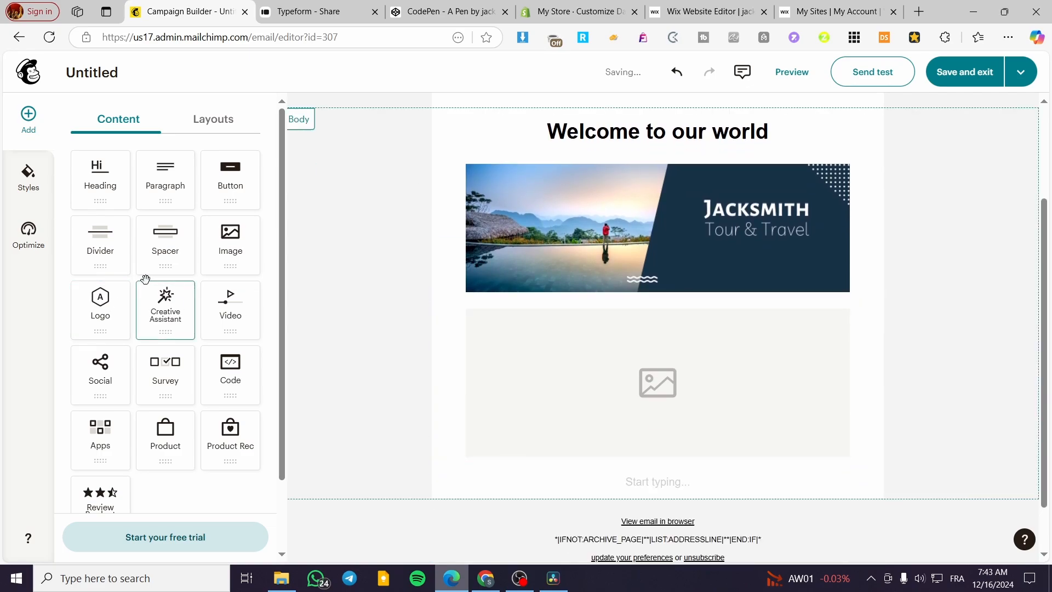
{"action": "scroll", "scroll_direction": "down", "scroll_amount": 3}
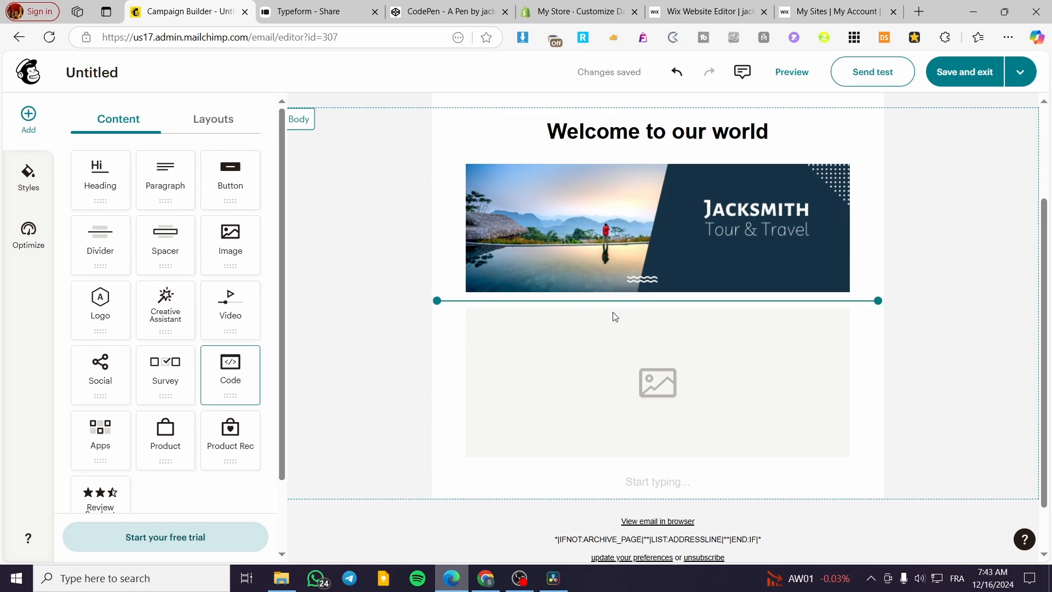
{"action": "left_click", "coordinate": [229, 374]}
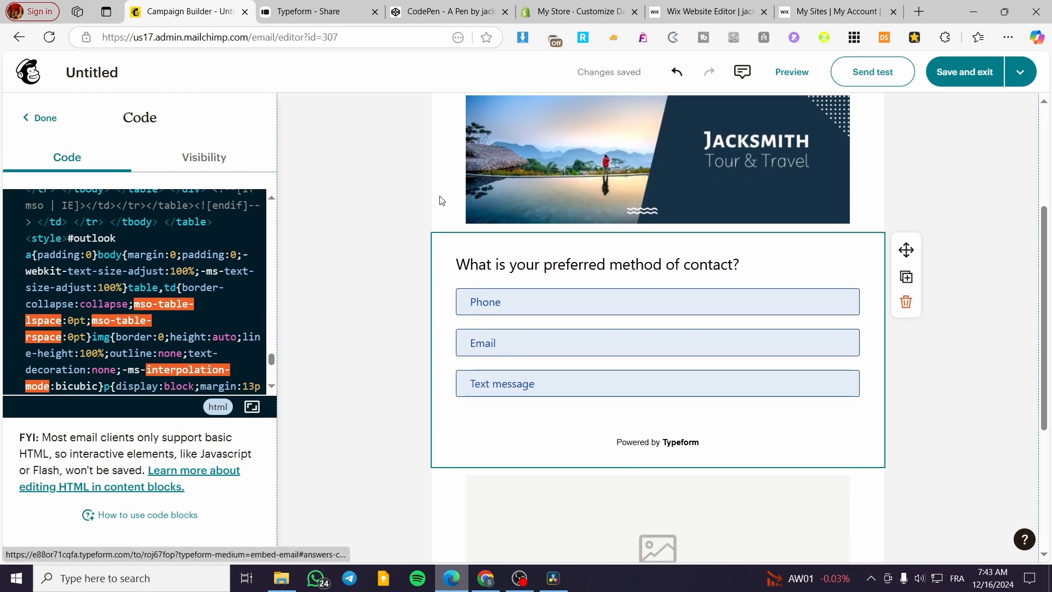
{"action": "left_click", "coordinate": [309, 12]}
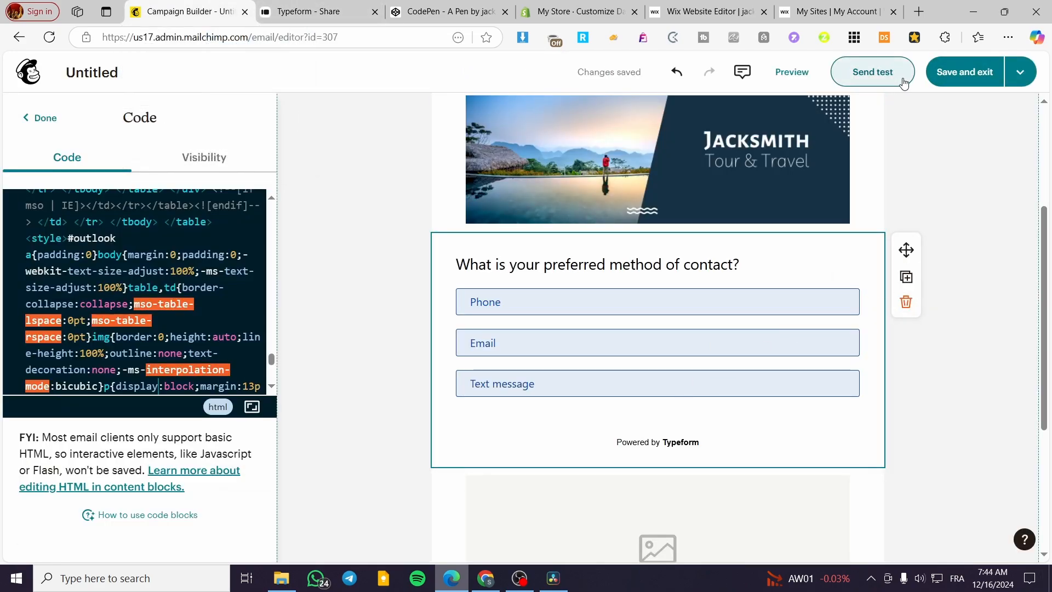
{"action": "left_click", "coordinate": [872, 71]}
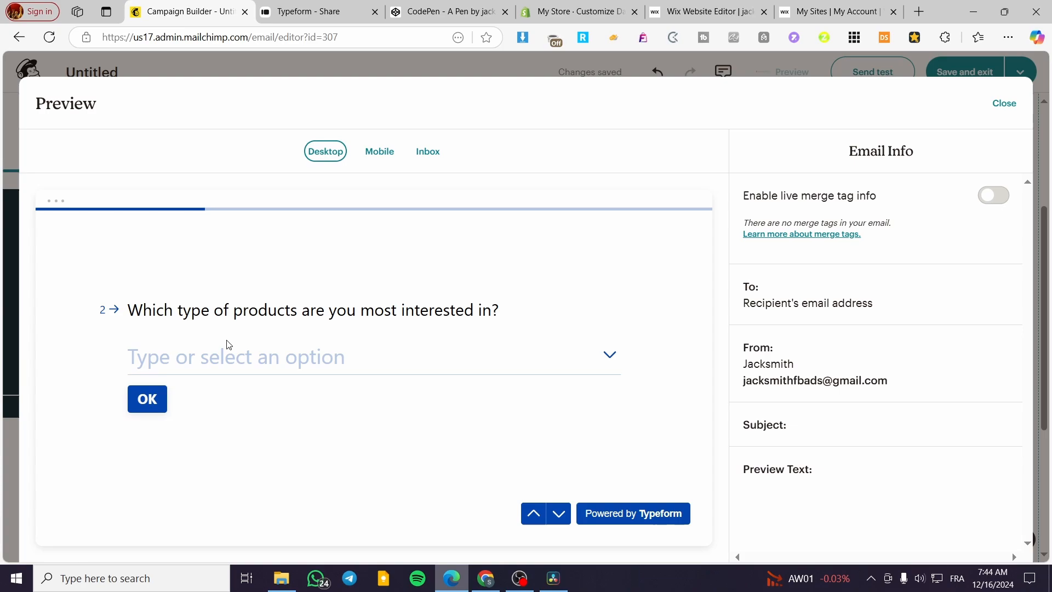
Reopen the preview and answer the survey, choosing Email as preferred contact method
{"action": "left_click", "coordinate": [533, 513]}
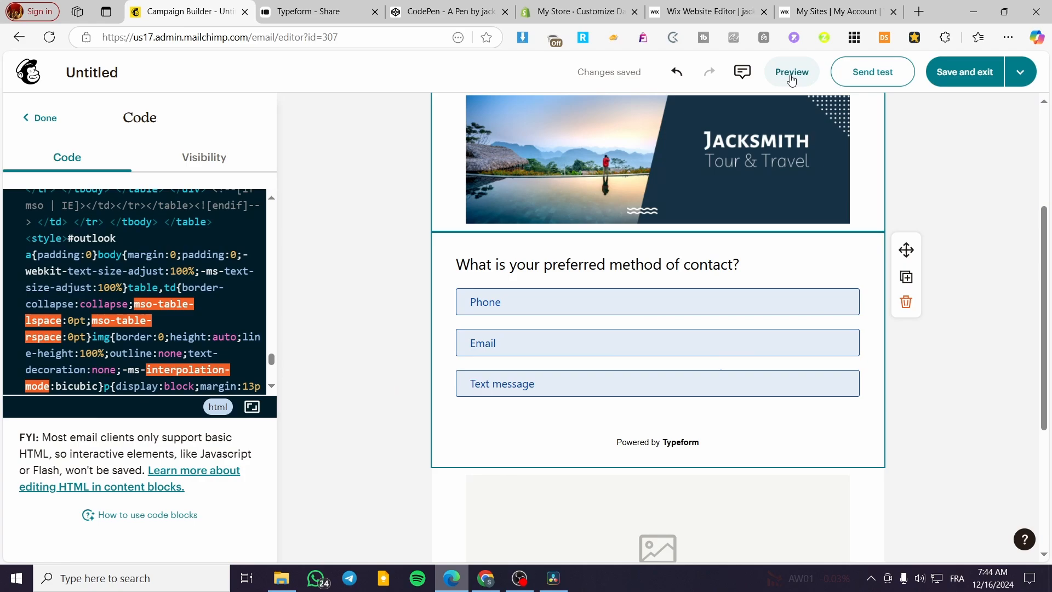
{"action": "left_click", "coordinate": [792, 72]}
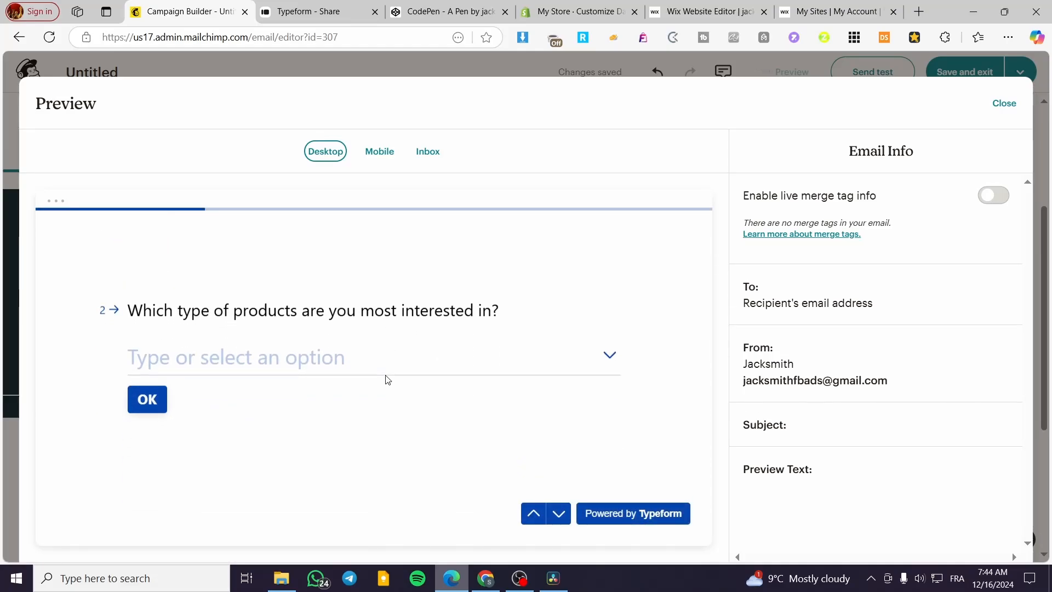
{"action": "left_click", "coordinate": [532, 513]}
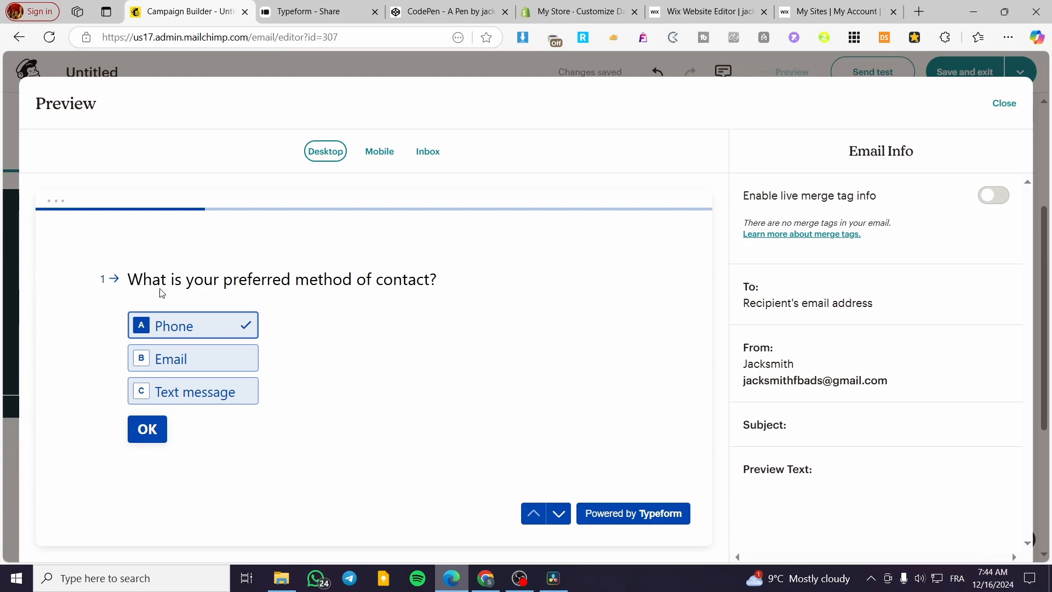
{"action": "left_click", "coordinate": [192, 358]}
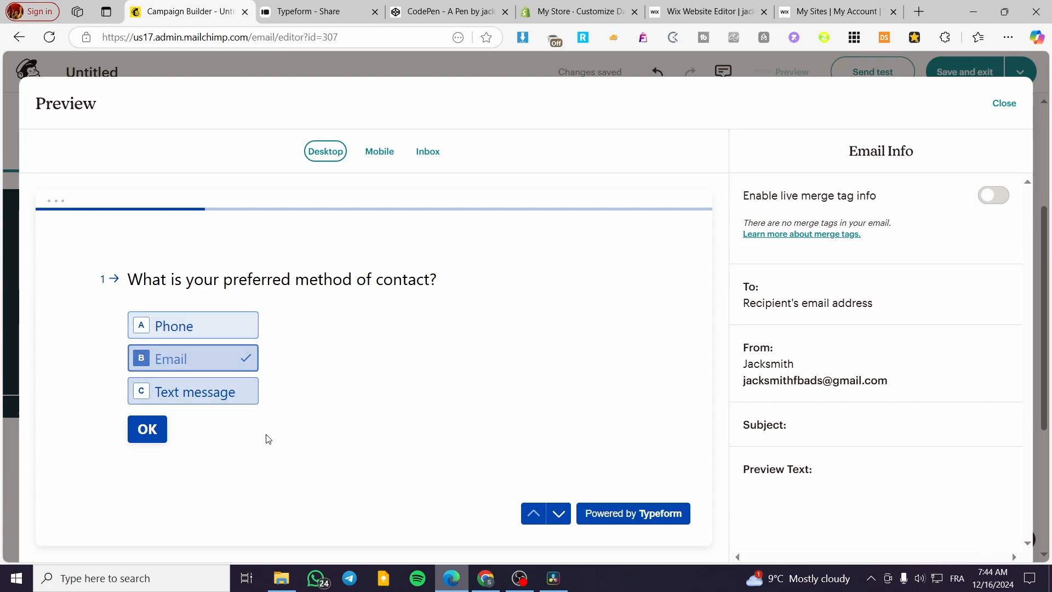
{"action": "left_click", "coordinate": [146, 428]}
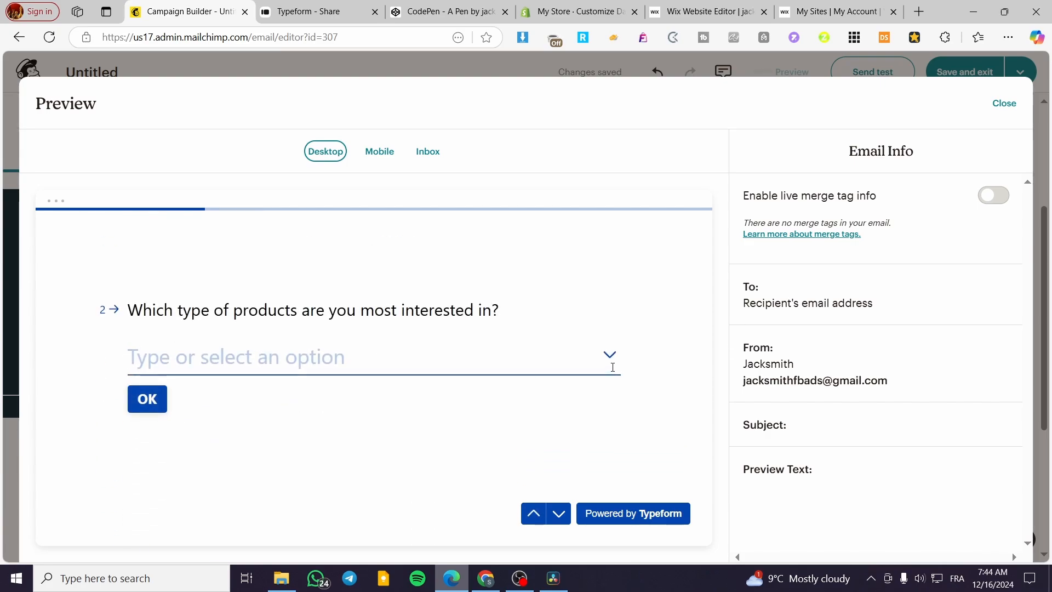
{"action": "left_click", "coordinate": [369, 356]}
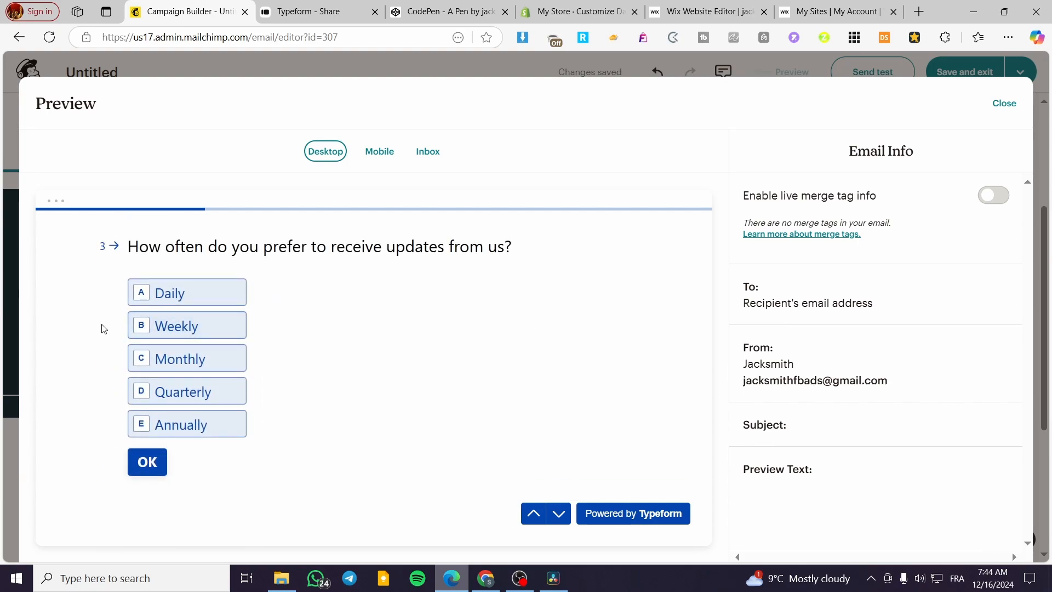
{"action": "left_click", "coordinate": [533, 514]}
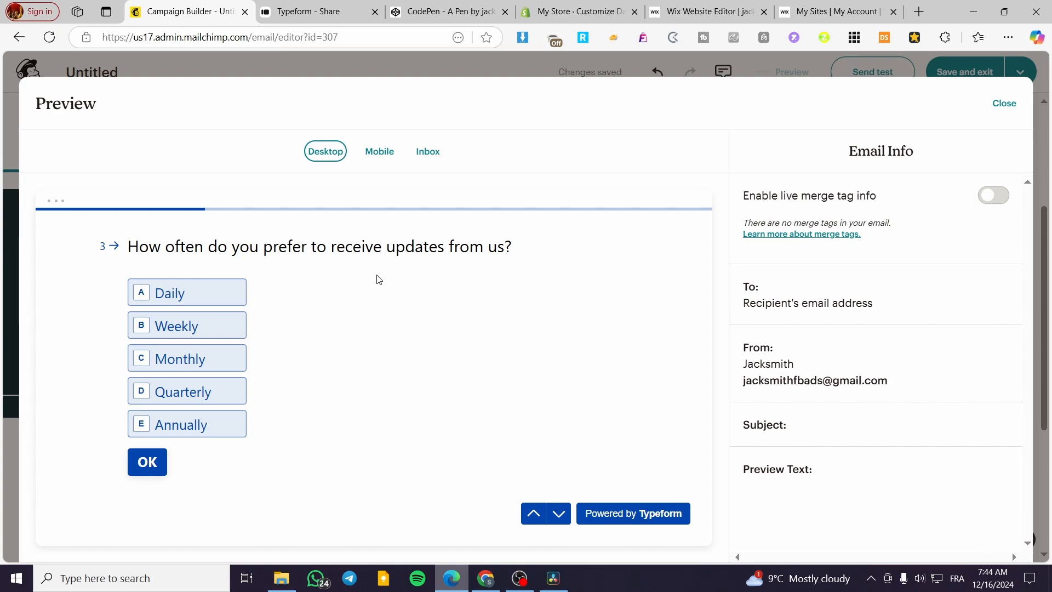
View the email in Mobile, Inbox and Desktop previews, then close the preview
{"action": "left_click", "coordinate": [379, 152]}
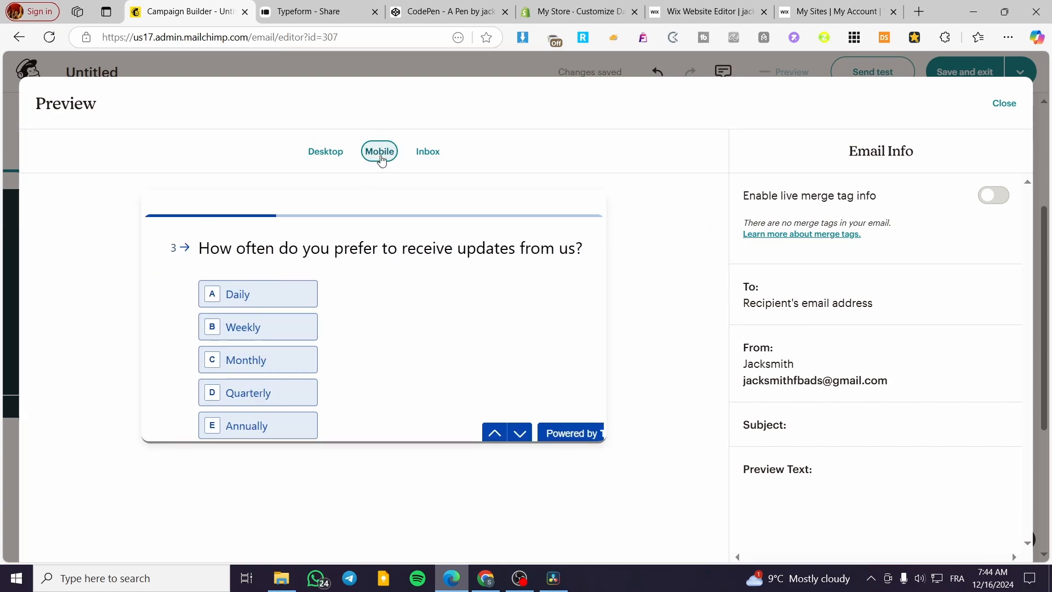
{"action": "left_click", "coordinate": [428, 151]}
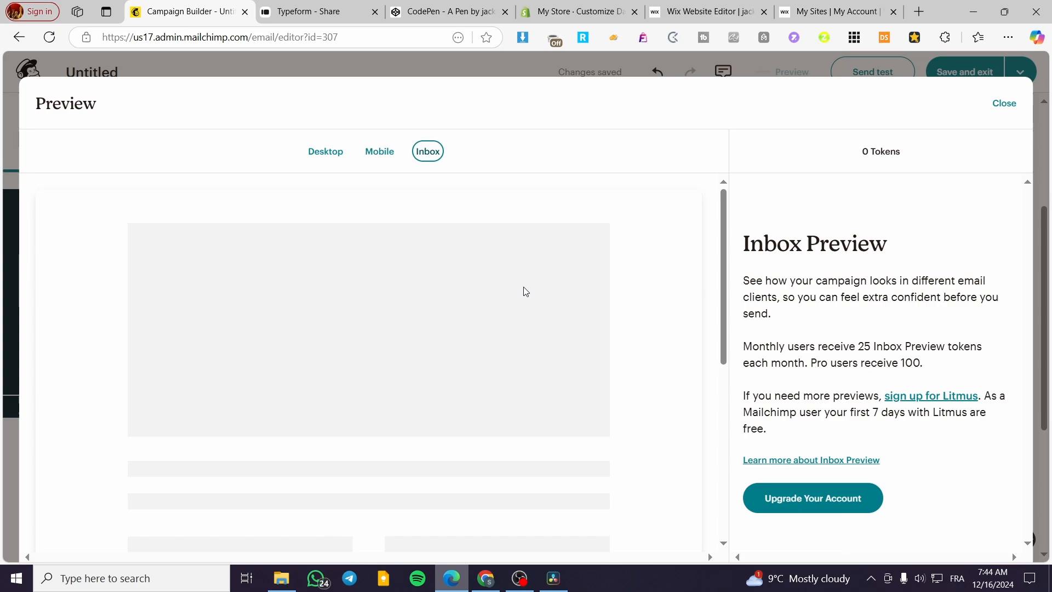
{"action": "scroll", "scroll_direction": "down", "scroll_amount": 3}
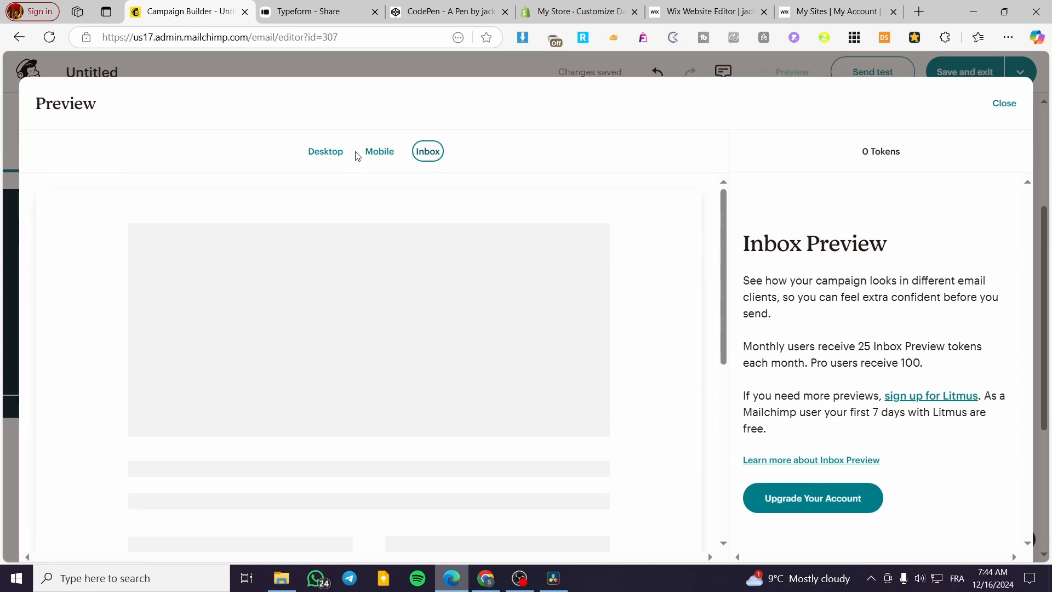
{"action": "left_click", "coordinate": [325, 151]}
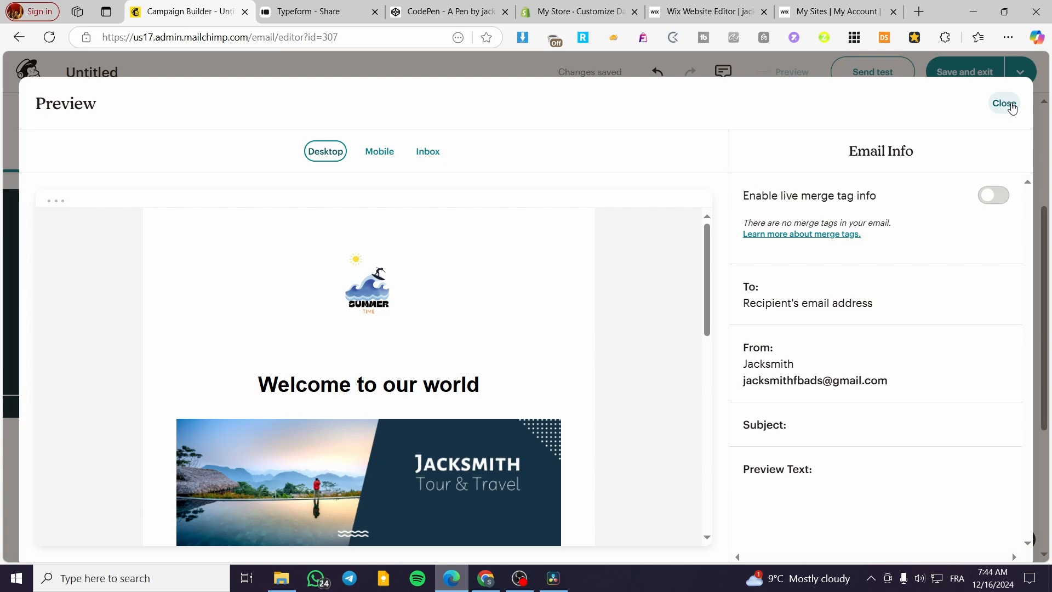
{"action": "left_click", "coordinate": [1004, 102]}
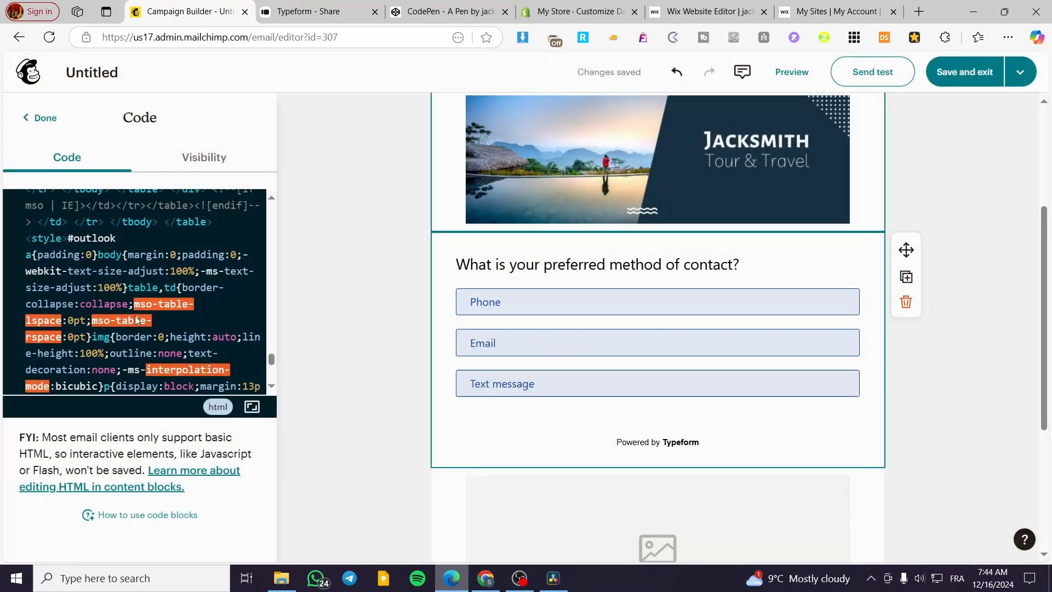